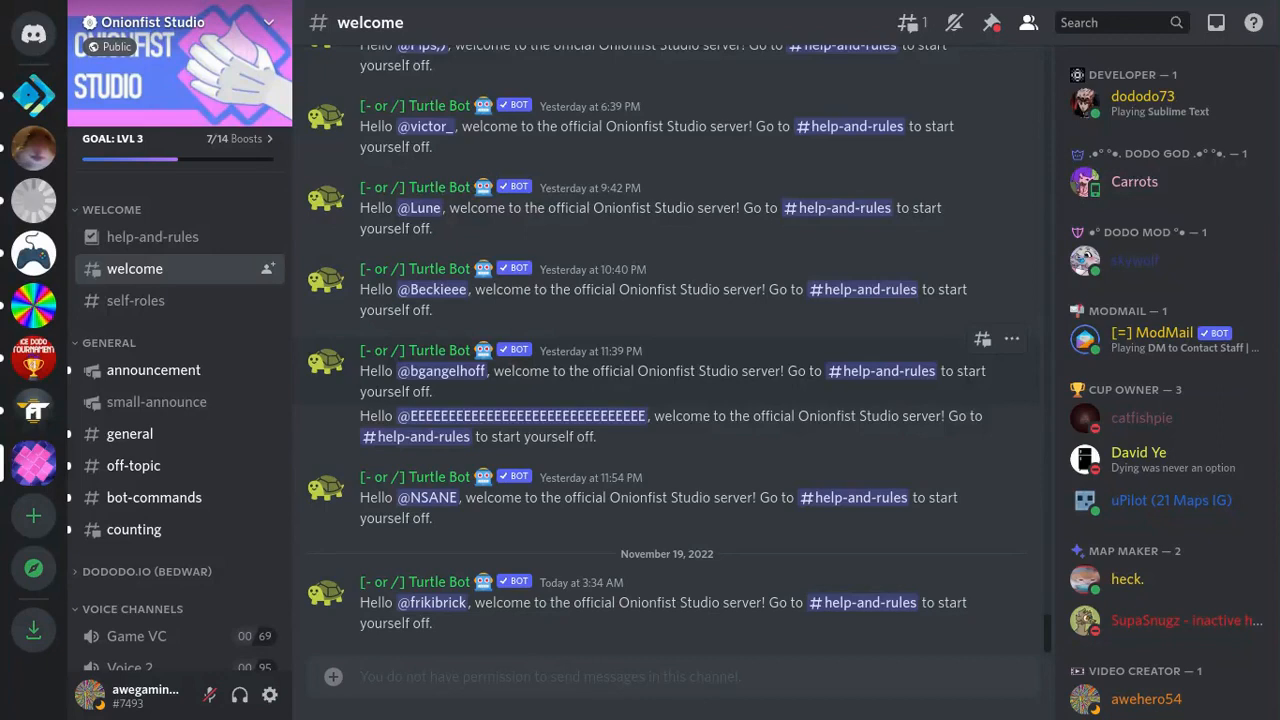
pyautogui.moveTo(578, 360)
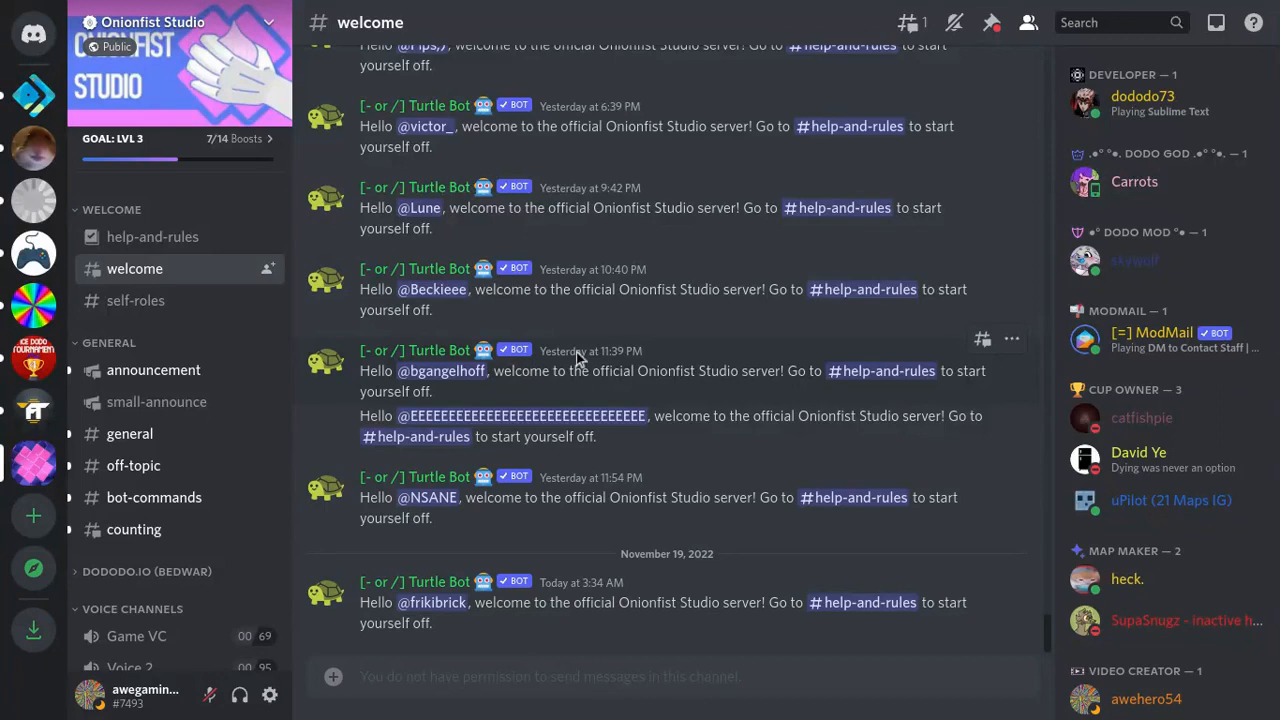
pyautogui.moveTo(531, 388)
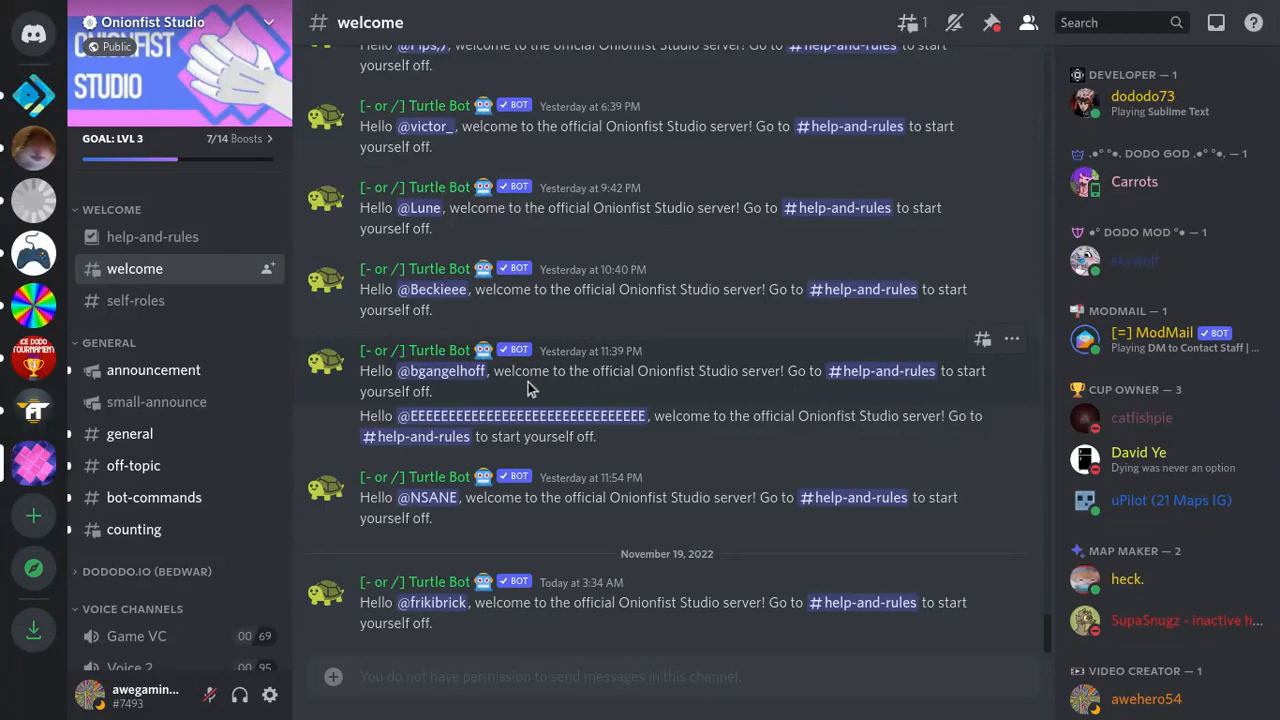
pyautogui.moveTo(415, 436)
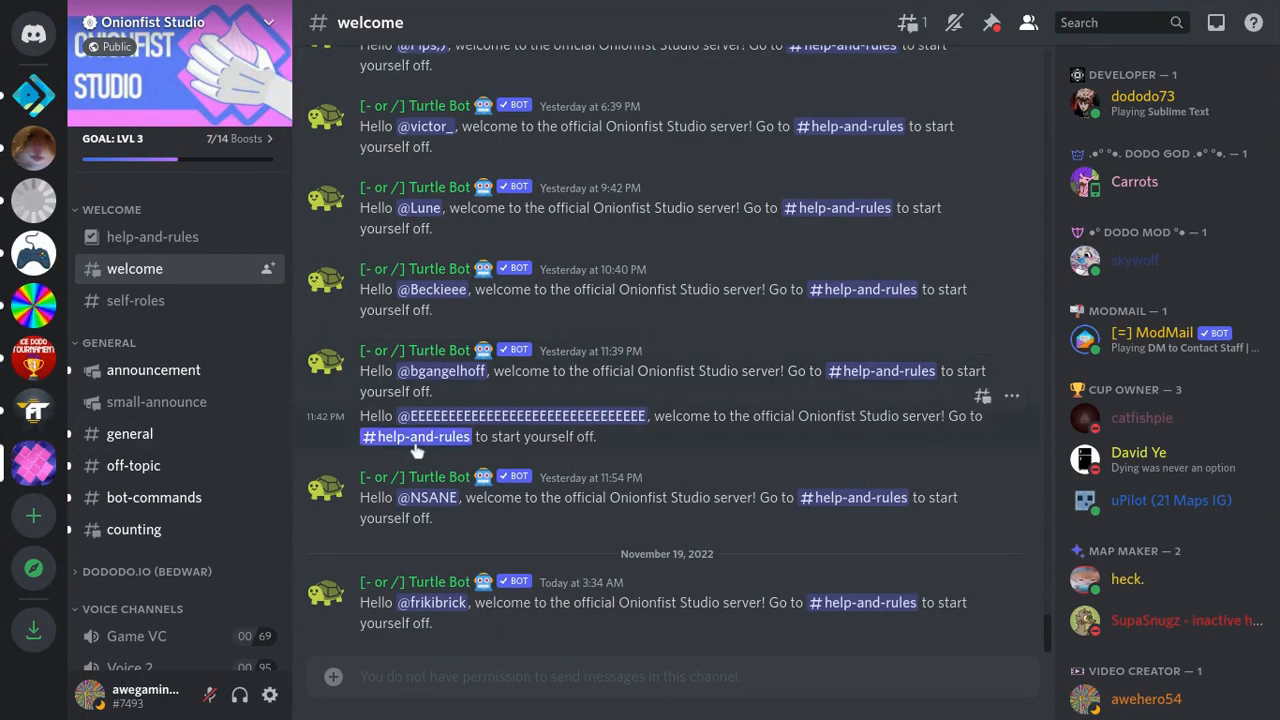
pyautogui.moveTo(33, 462)
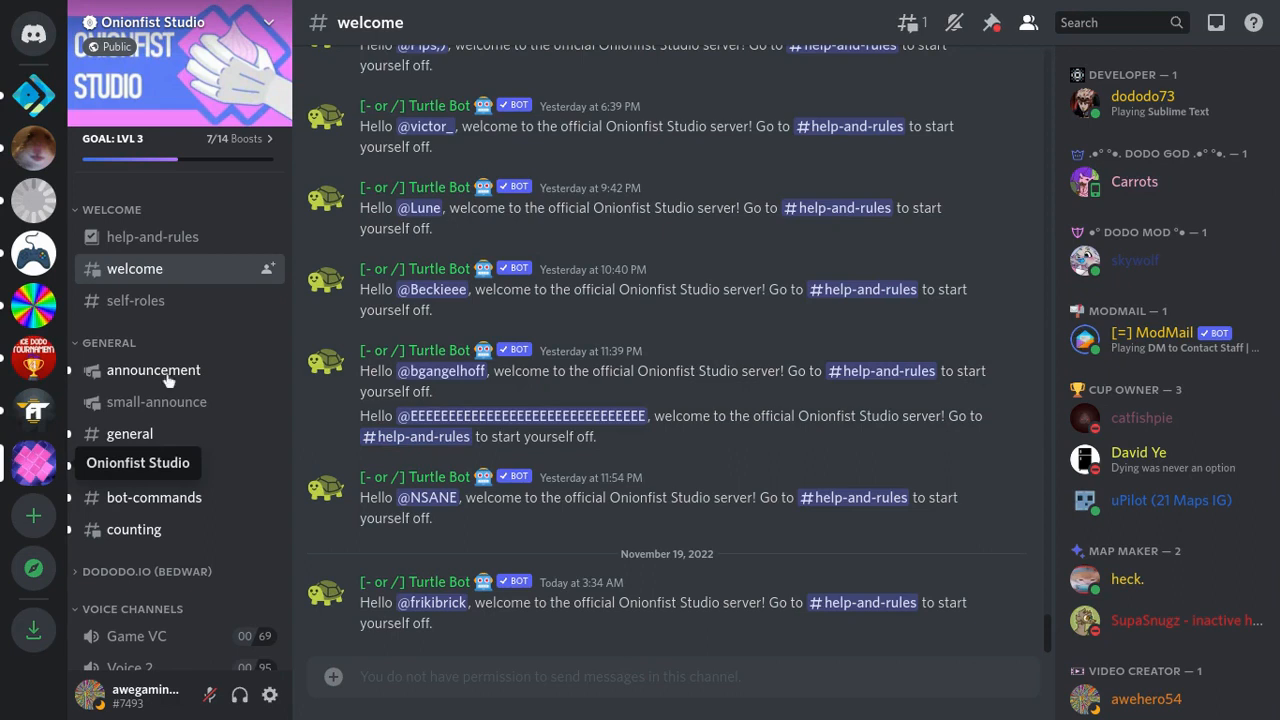
# Step: Open #mapmaking-overview, follow the Ice Dodo docs link, and confirm 'Yep!' to reach TinyURL
pyautogui.scroll(-3)
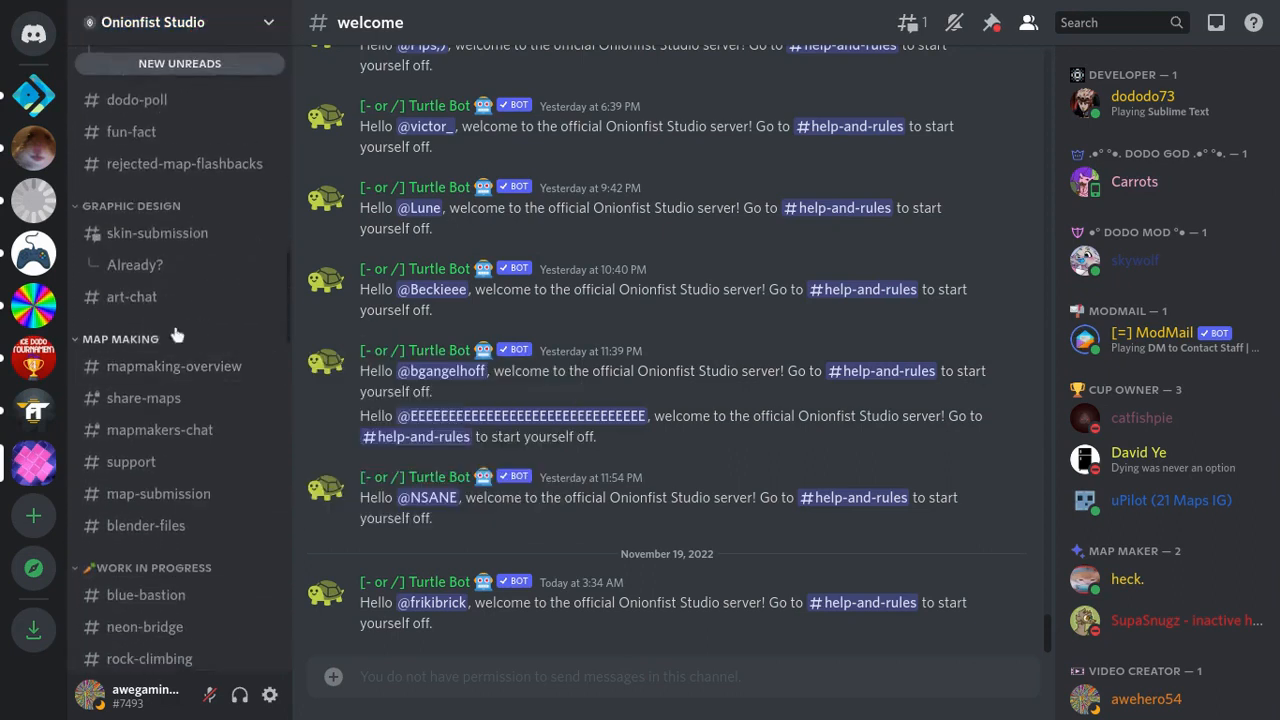
pyautogui.moveTo(174, 366)
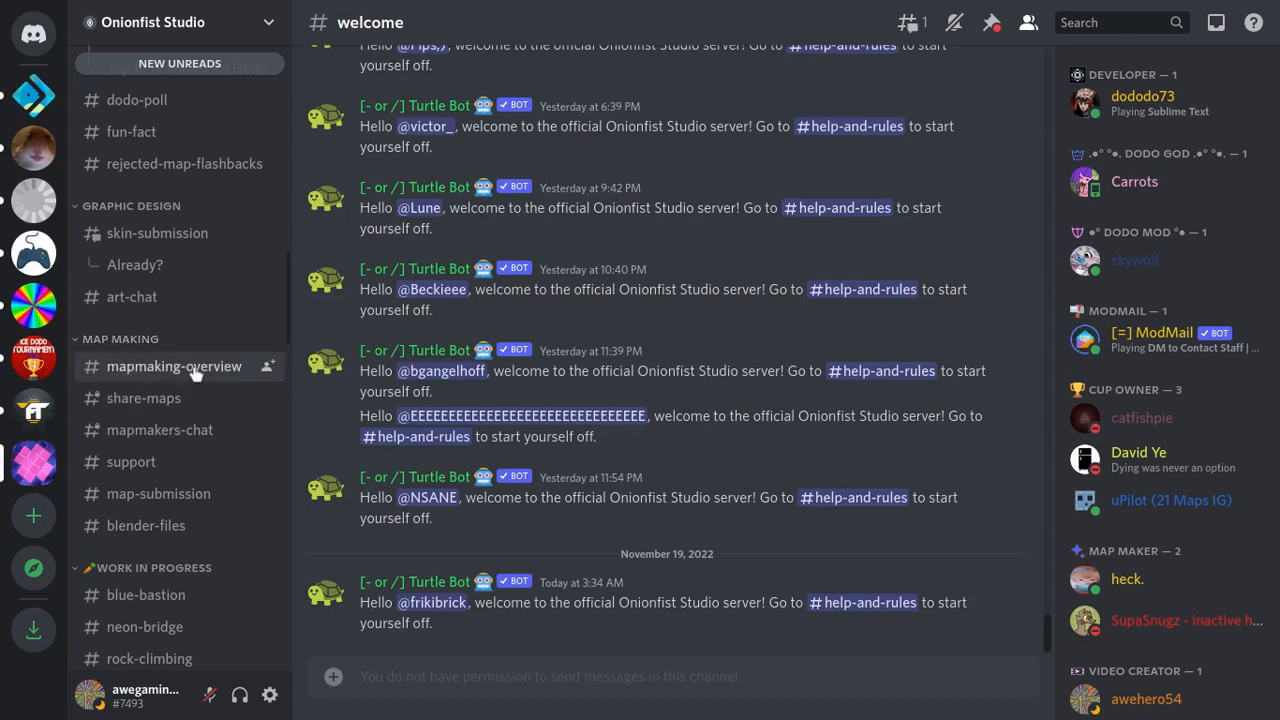
pyautogui.click(174, 366)
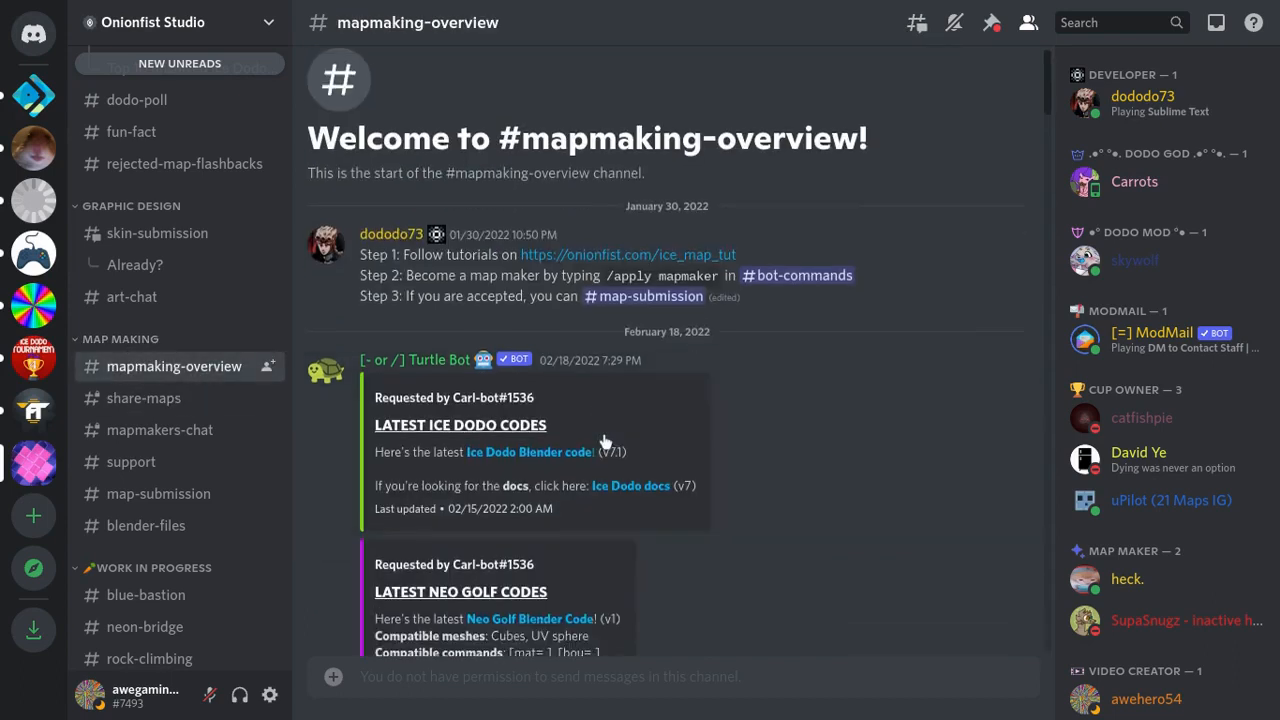
pyautogui.scroll(-3)
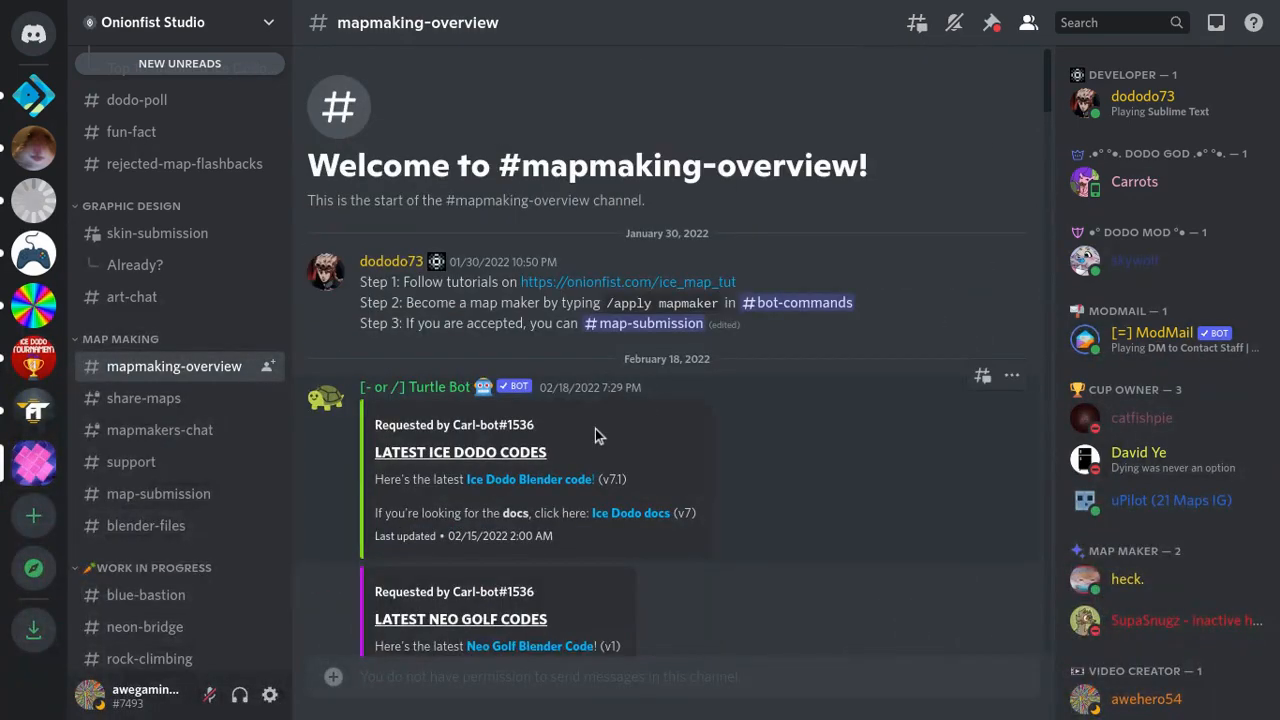
pyautogui.moveTo(567, 468)
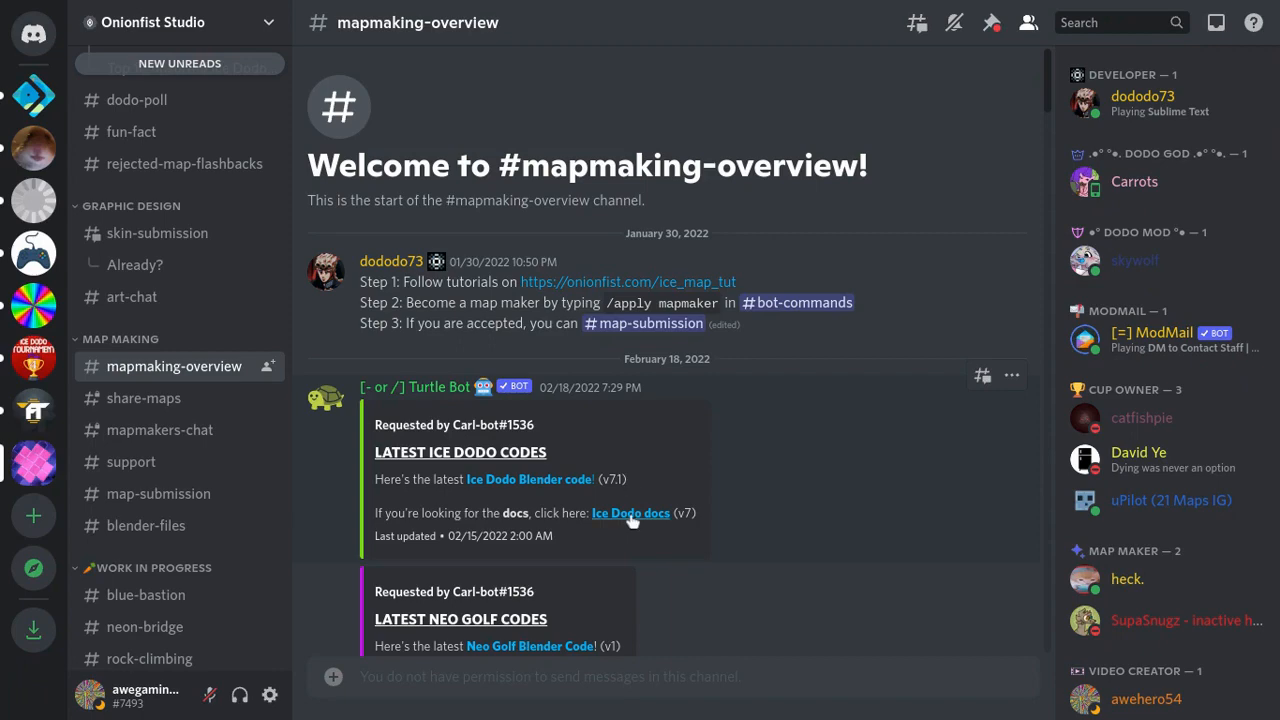
pyautogui.click(630, 513)
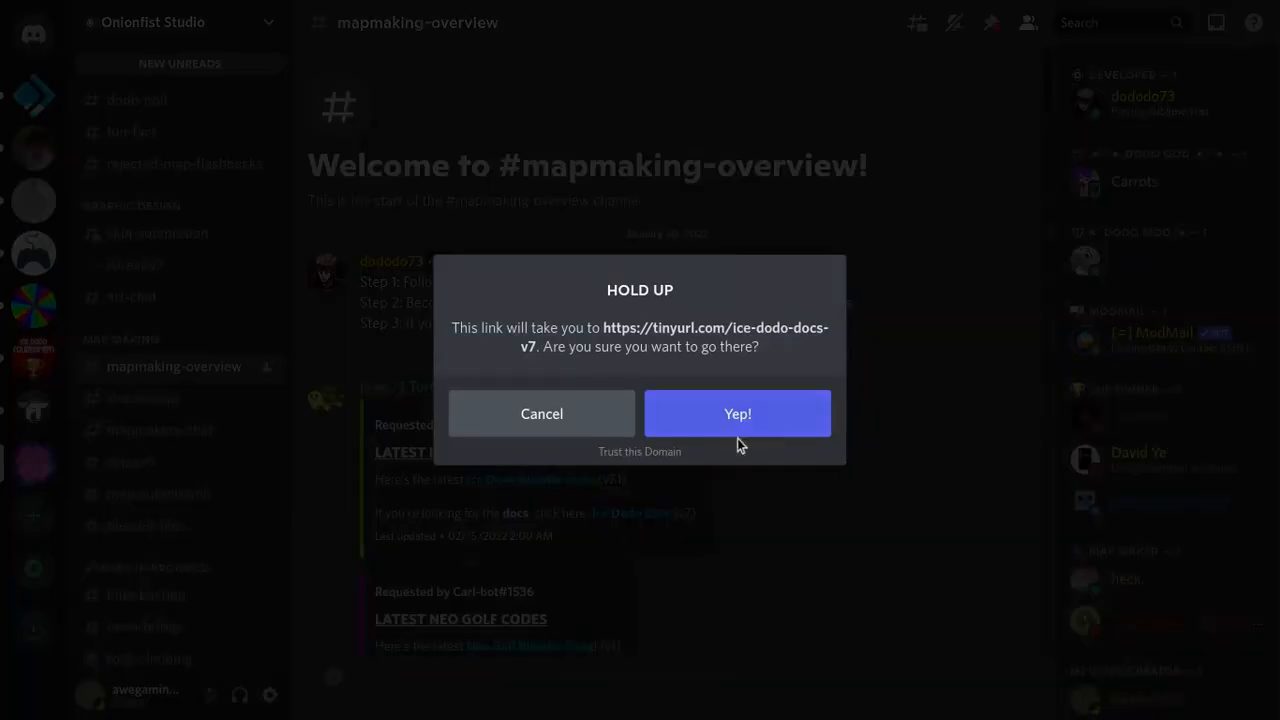
pyautogui.click(737, 413)
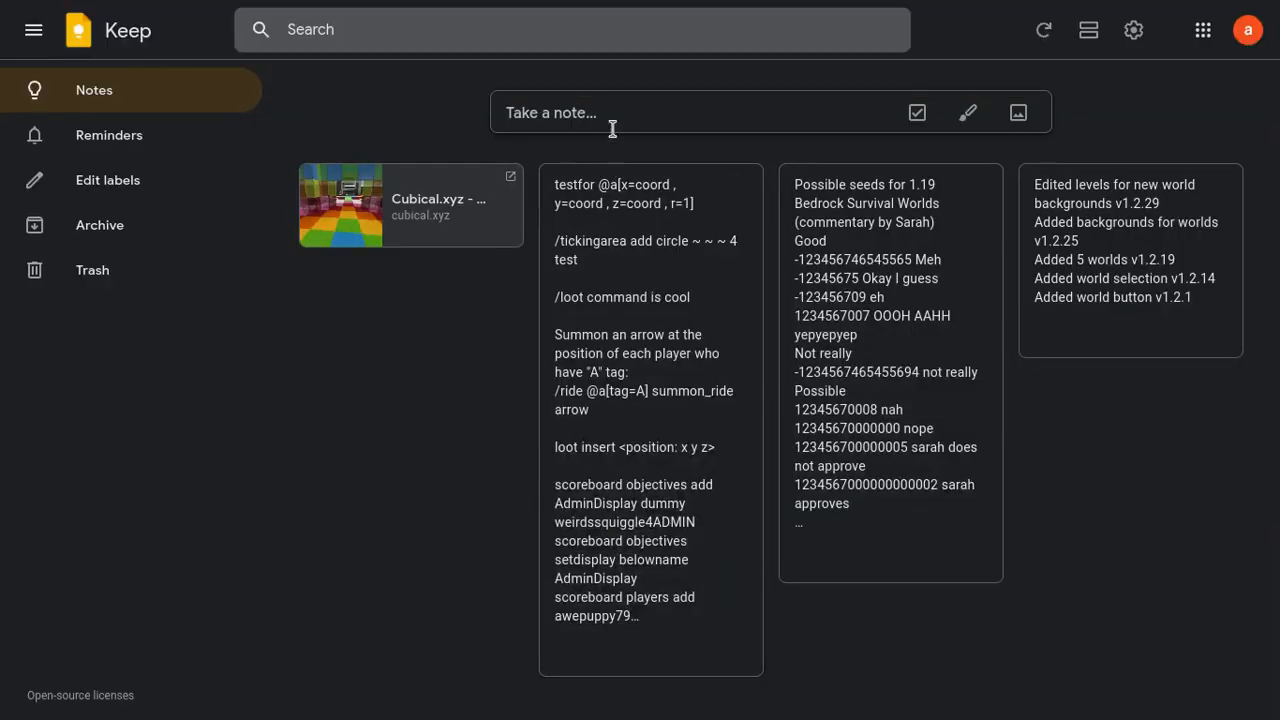
# Step: Create a new Keep note and type the title 'Ice Dodo Map'
pyautogui.click(650, 112)
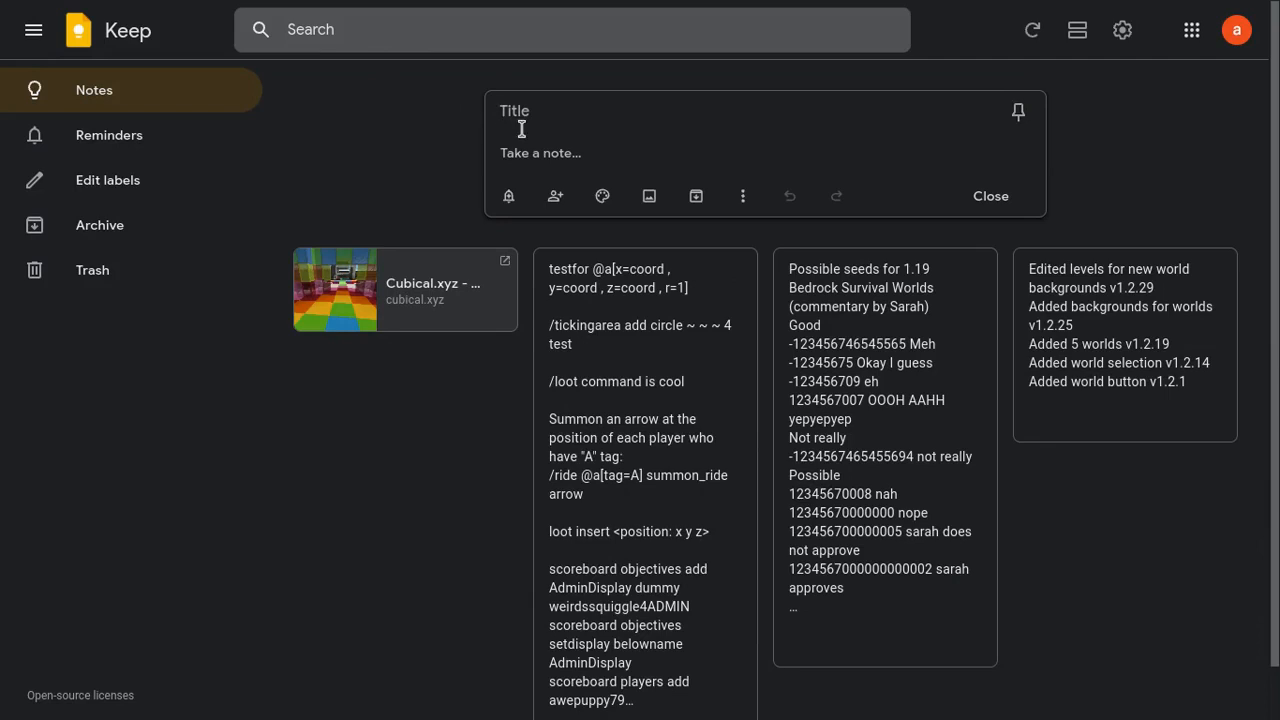
pyautogui.write('Ice DOd')
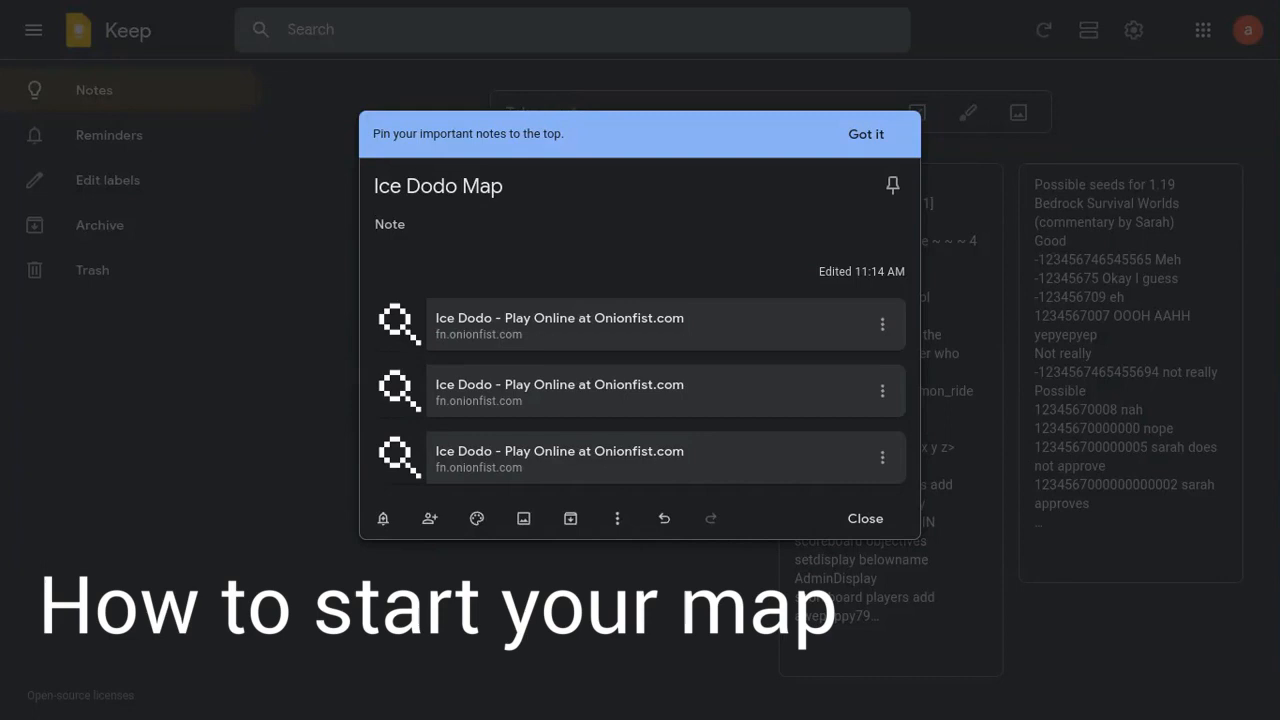
pyautogui.write('https://fn.onionfist.com/icemap/v7/world.html?v7=')
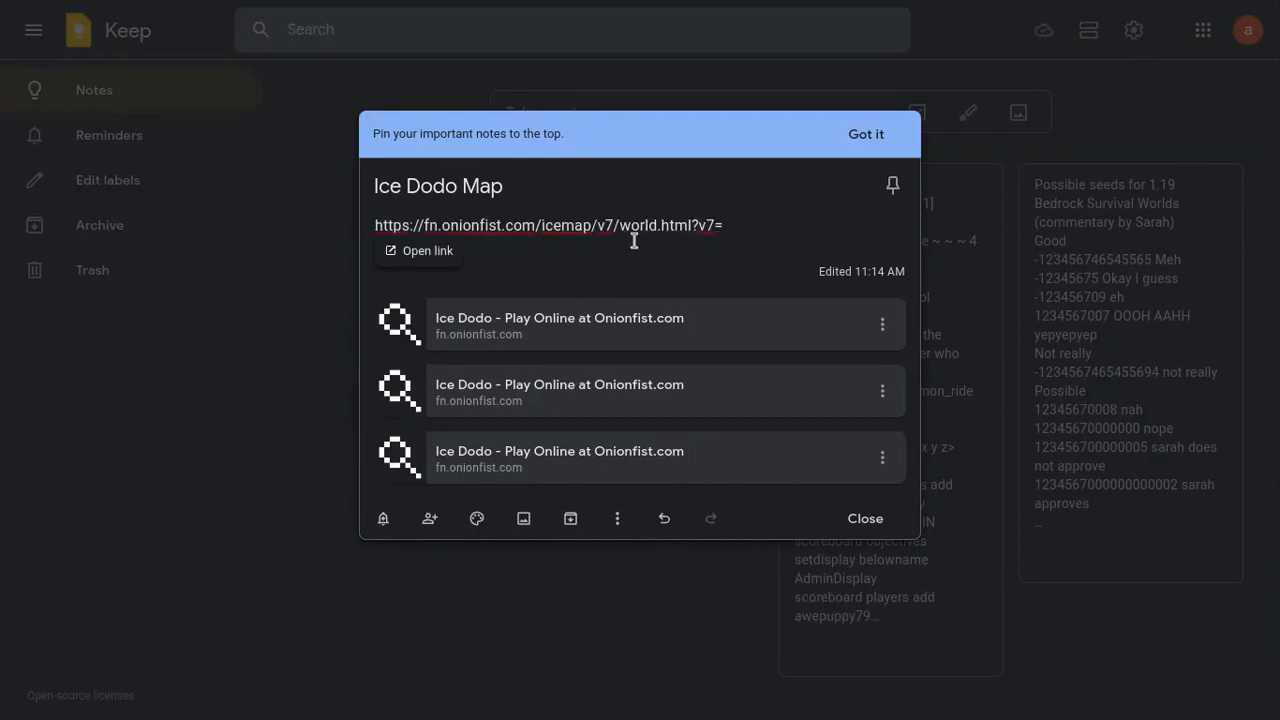
pyautogui.moveTo(680, 234)
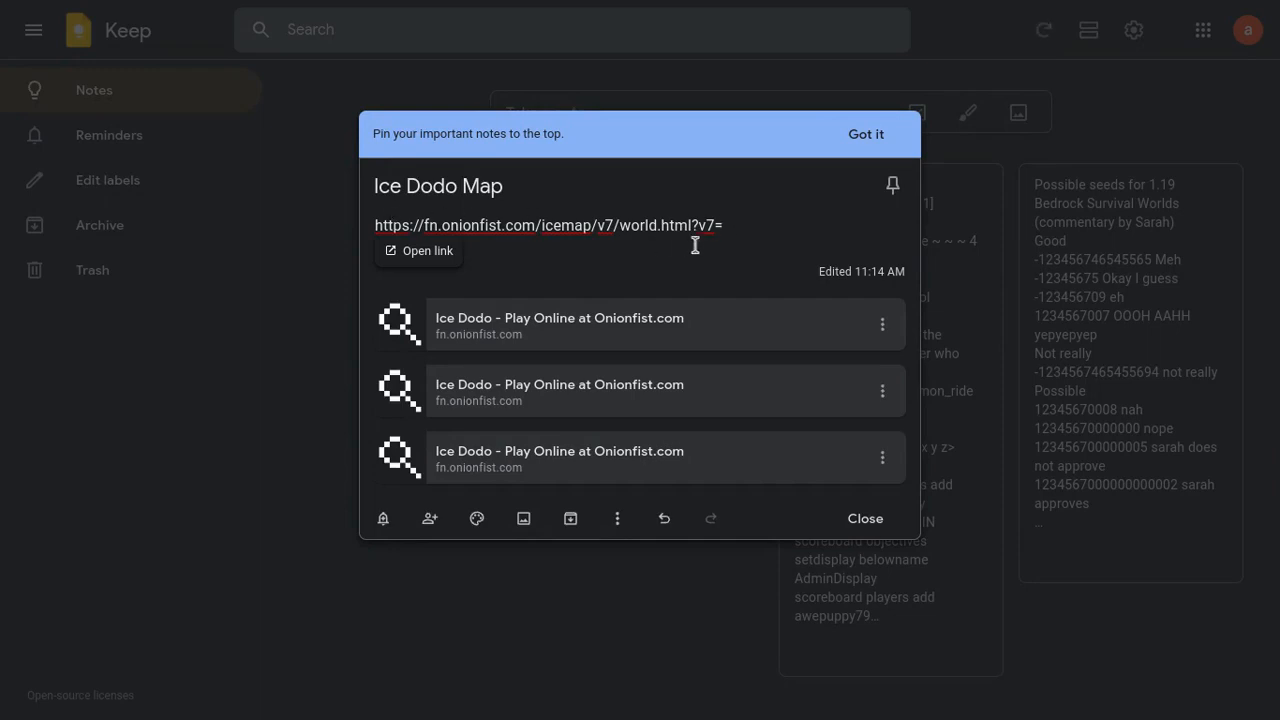
pyautogui.moveTo(677, 210)
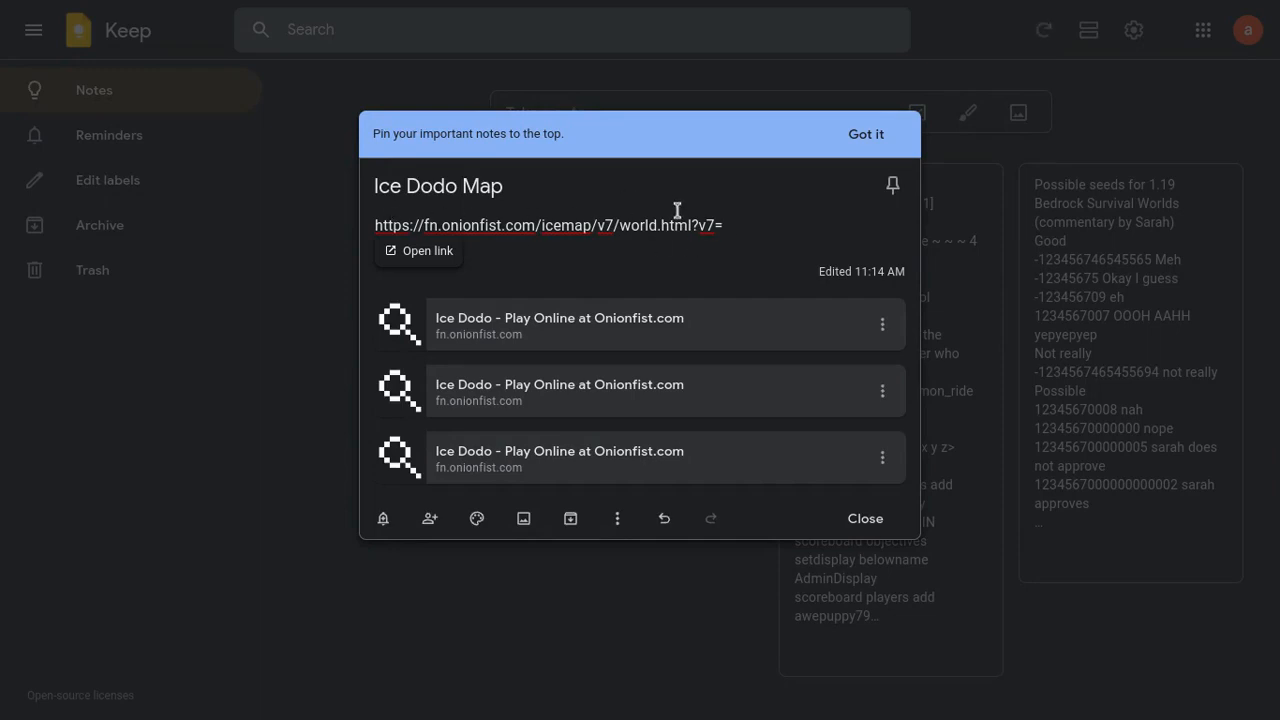
pyautogui.moveTo(753, 235)
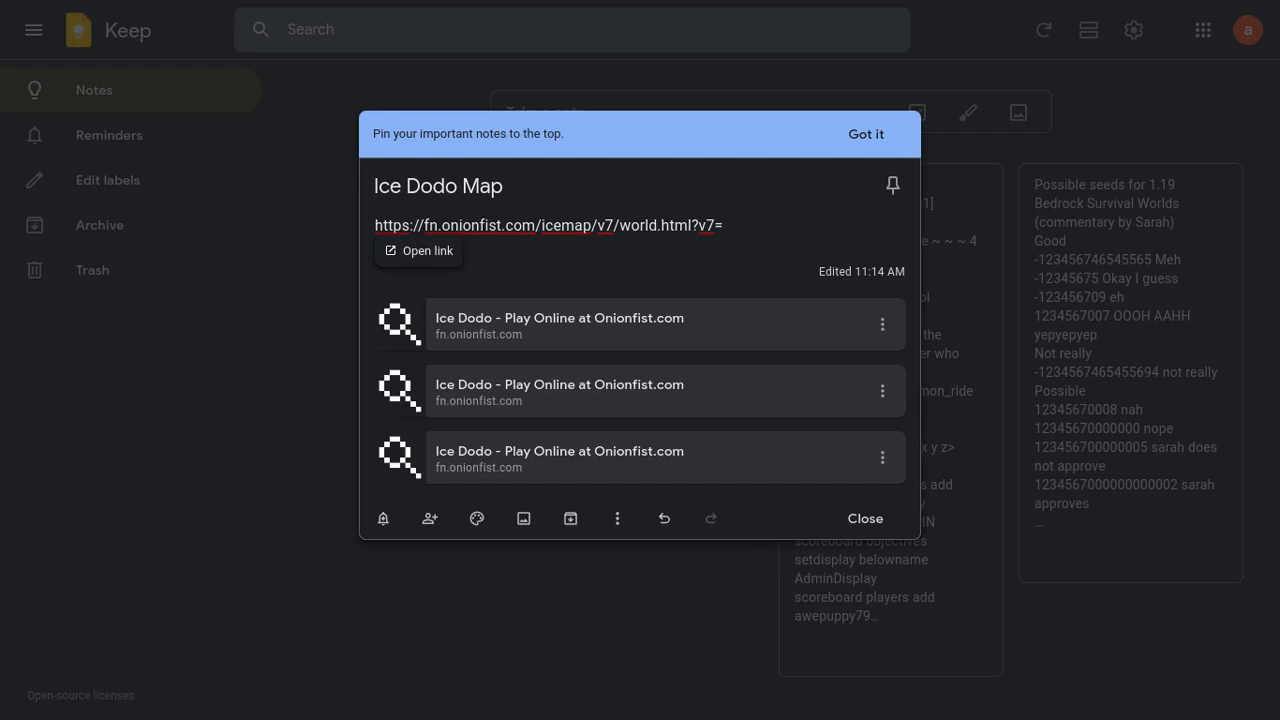
# Step: Type D0 after v7= at the end of the world URL
pyautogui.write('D')
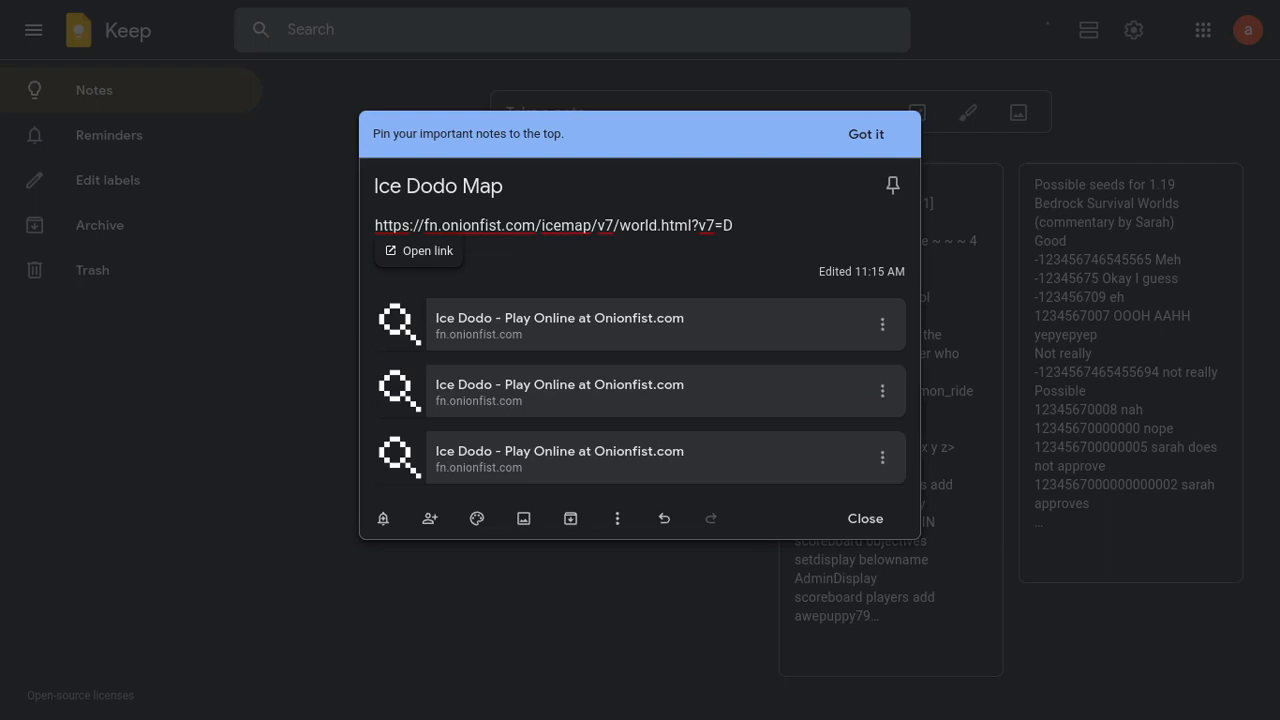
pyautogui.moveTo(835, 271)
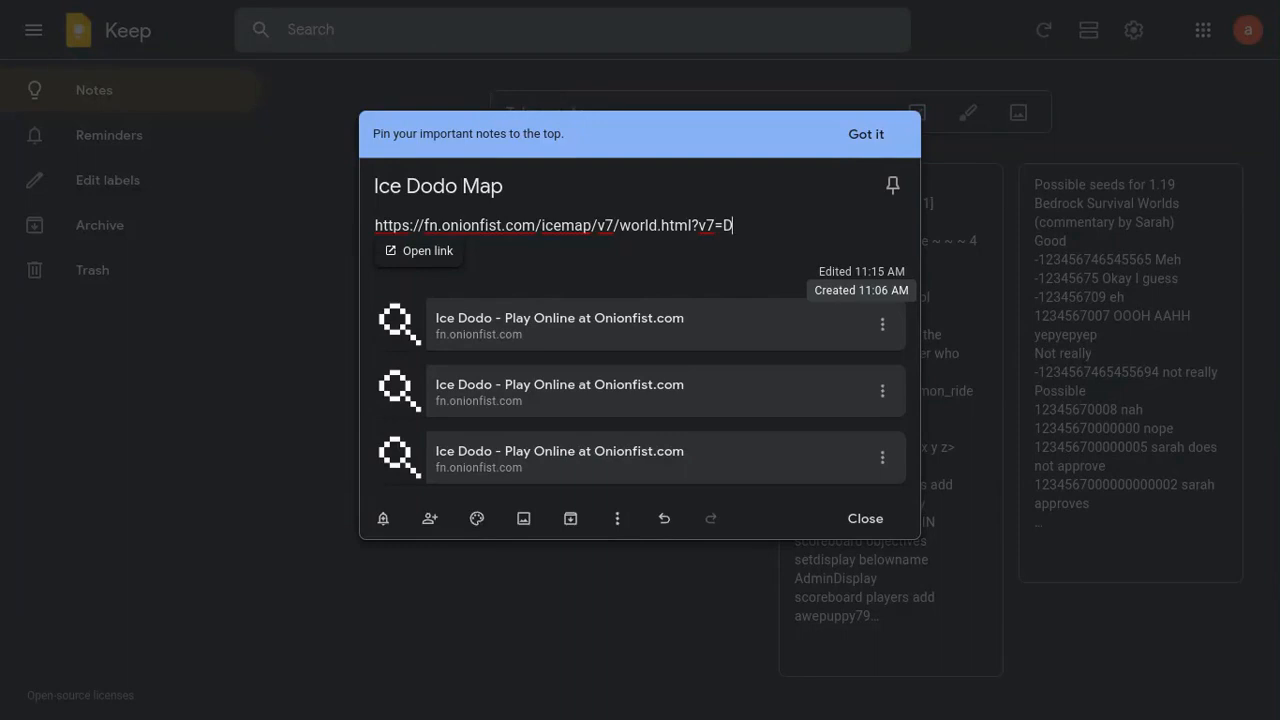
pyautogui.write('0$')
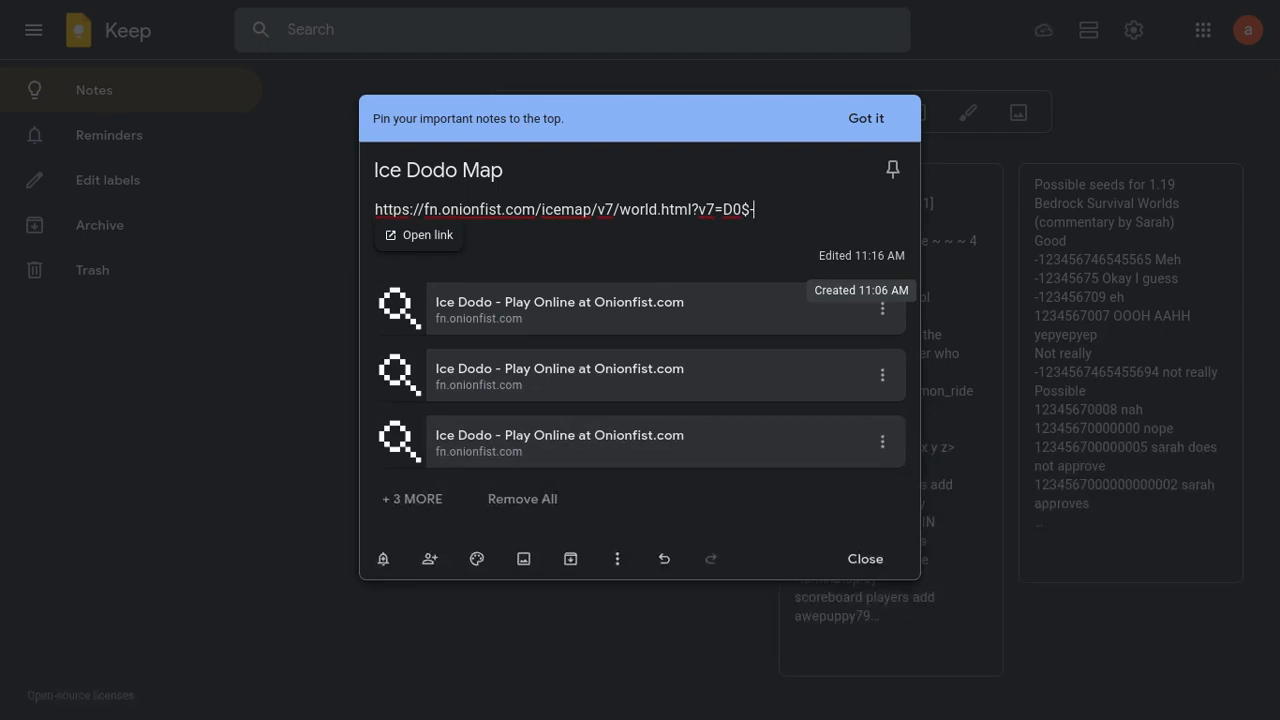
# Step: Type D0's values into the URL: -2000, the $0 fields, 200$200$200 and none
pyautogui.write('-2000')
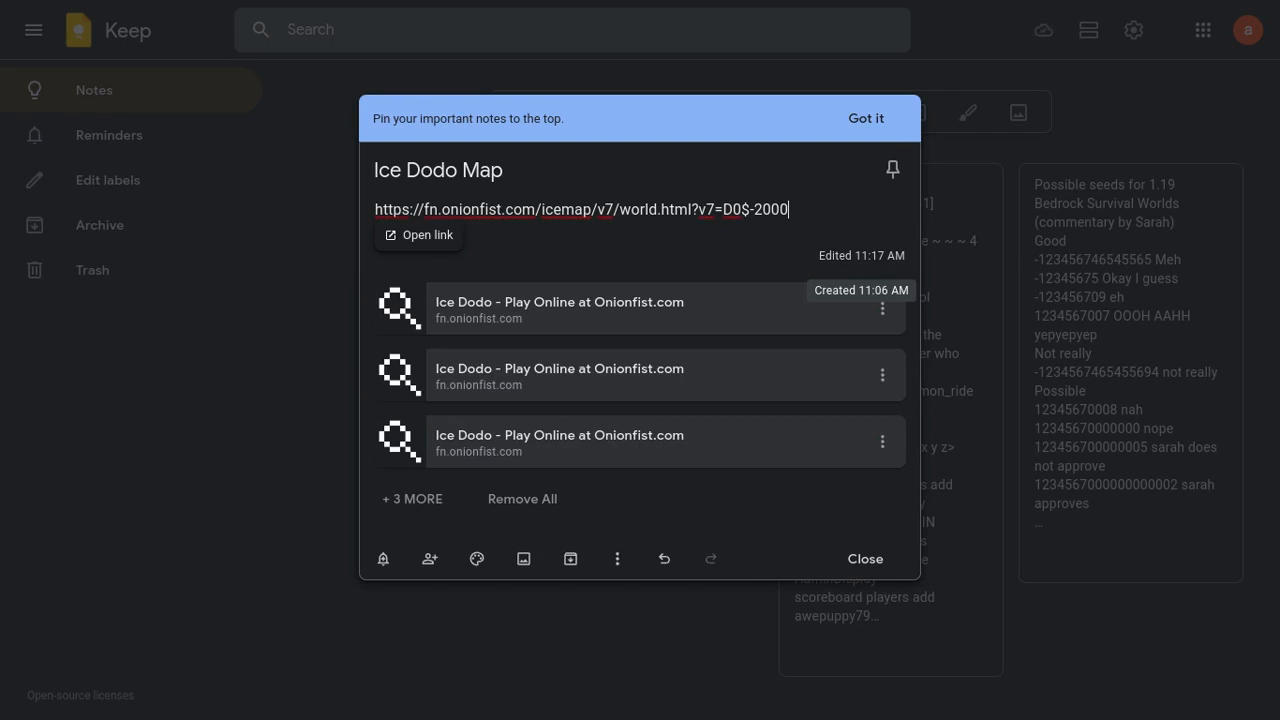
pyautogui.write('$')
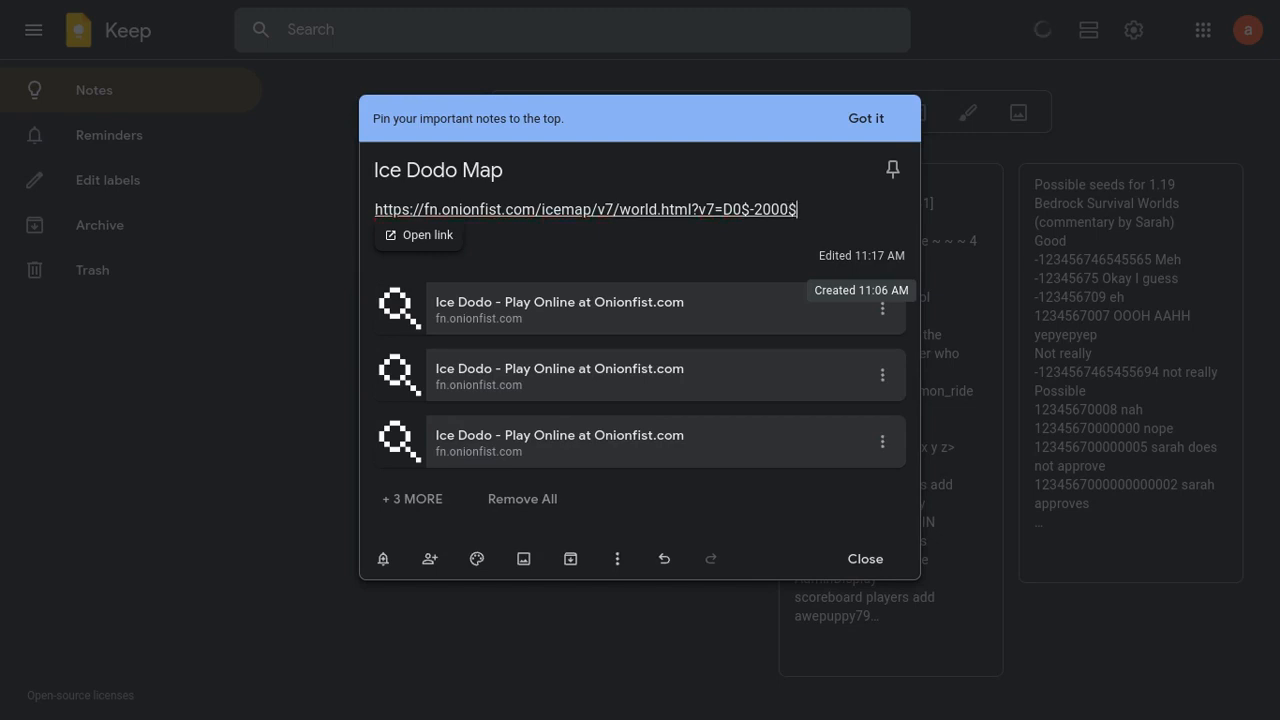
pyautogui.write('0')
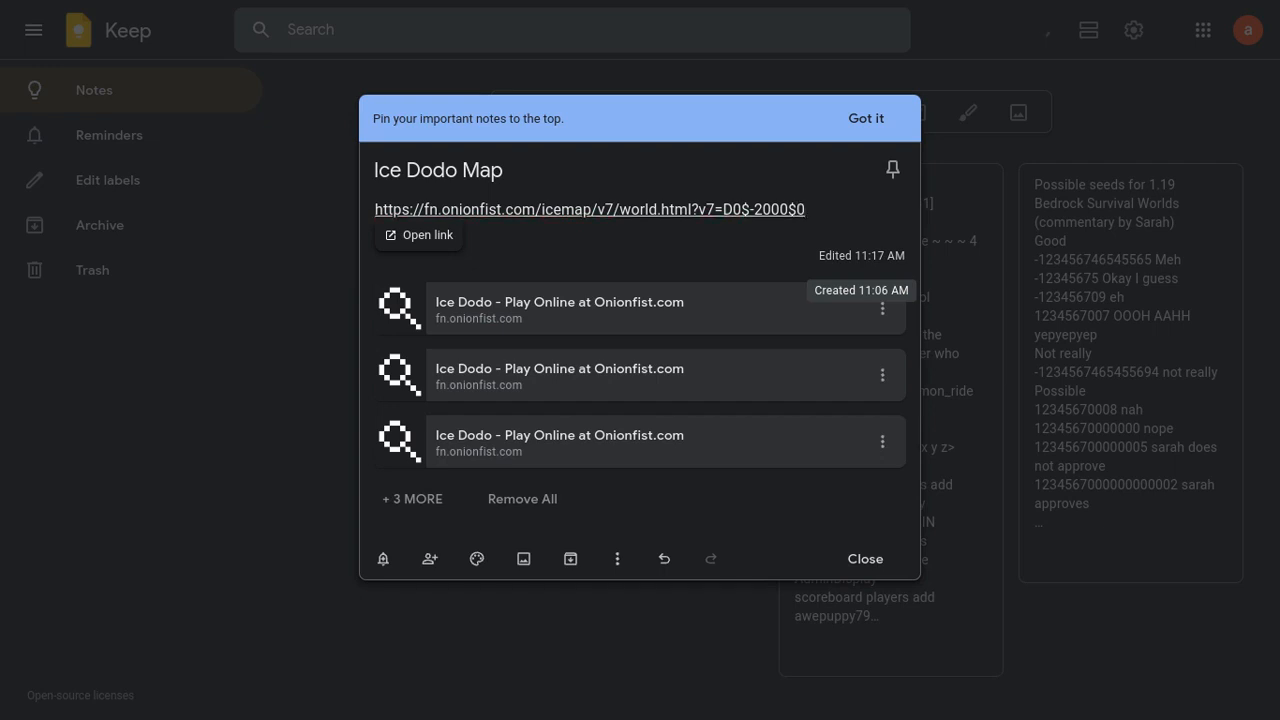
pyautogui.click(589, 209)
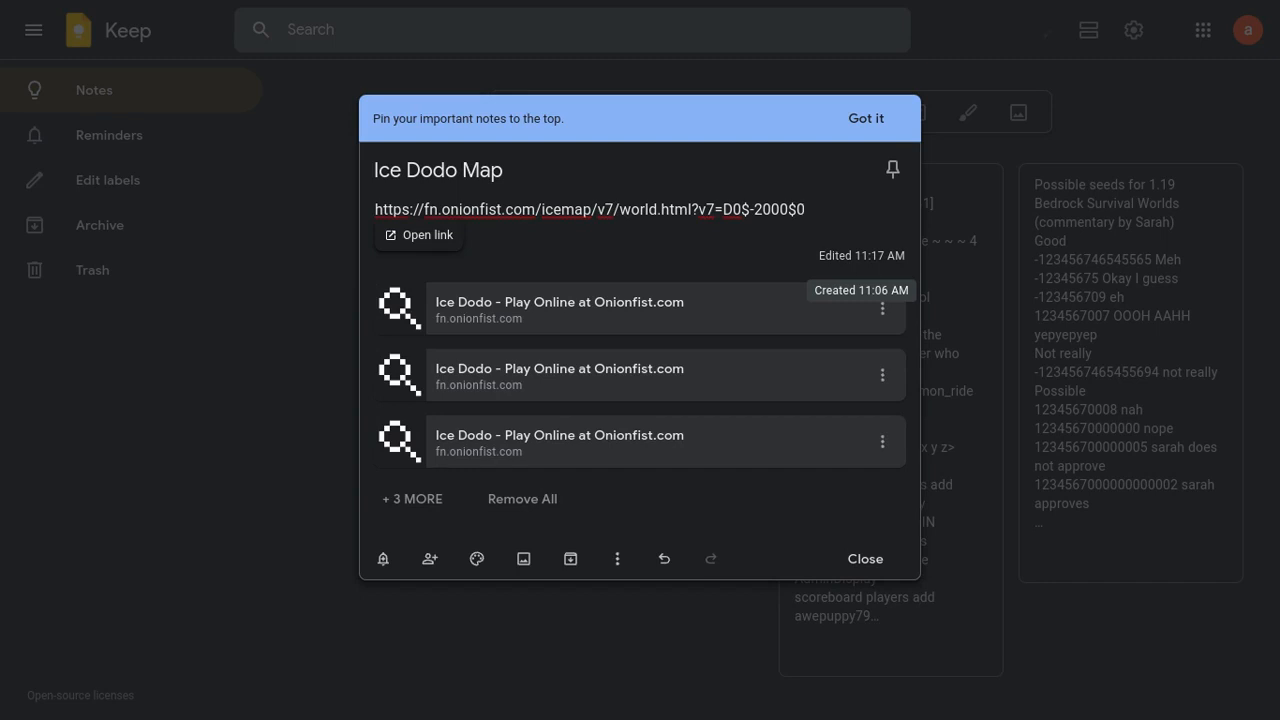
pyautogui.write('$0$0$0')
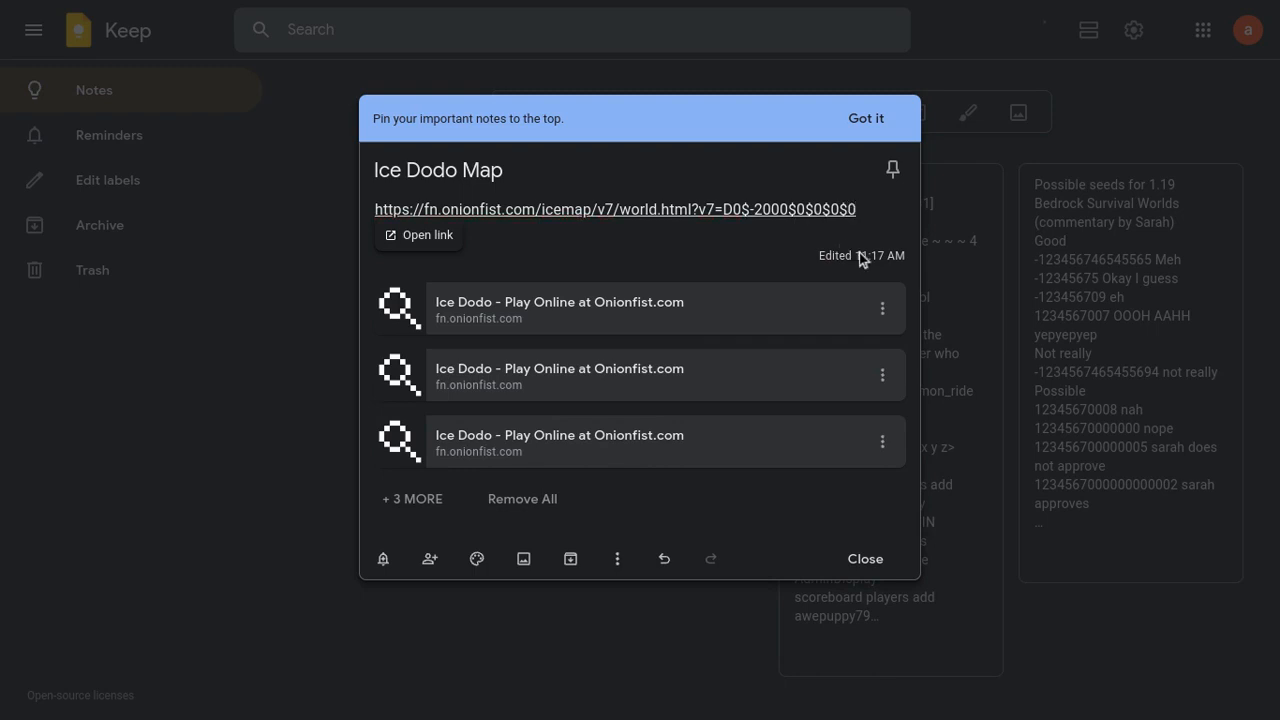
pyautogui.moveTo(860, 255)
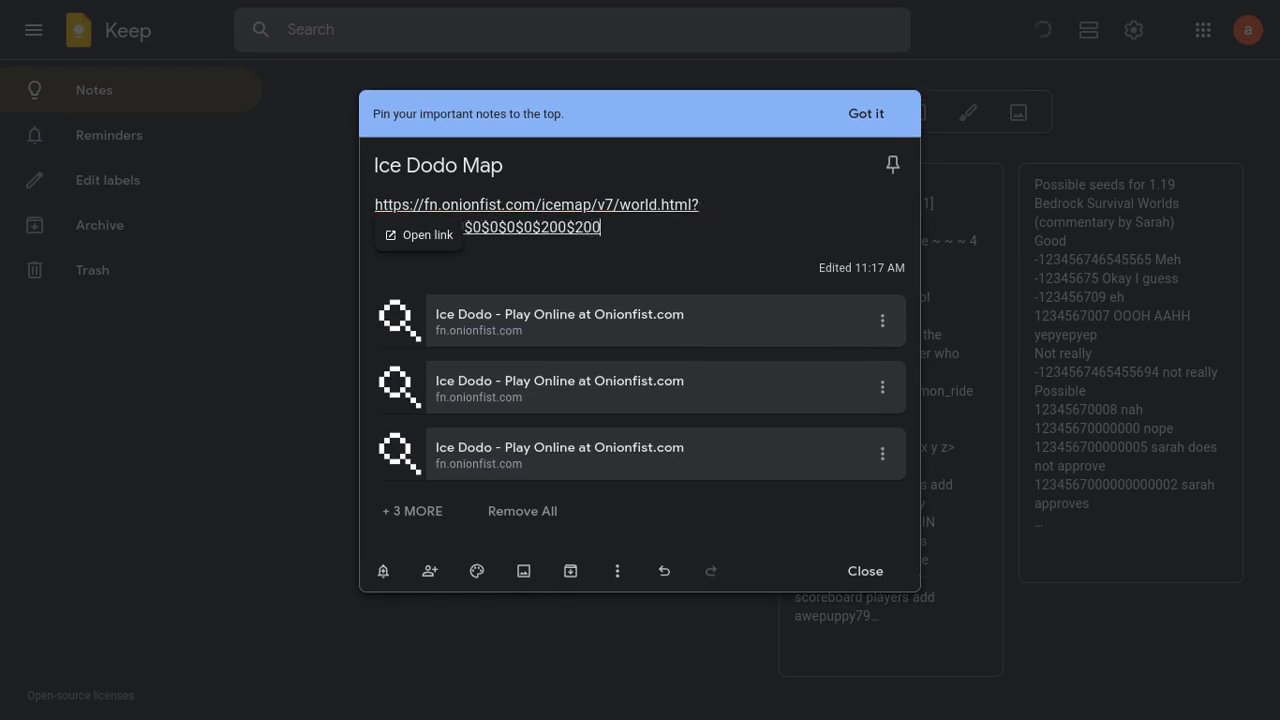
pyautogui.write('v7=D0$-2000$0')
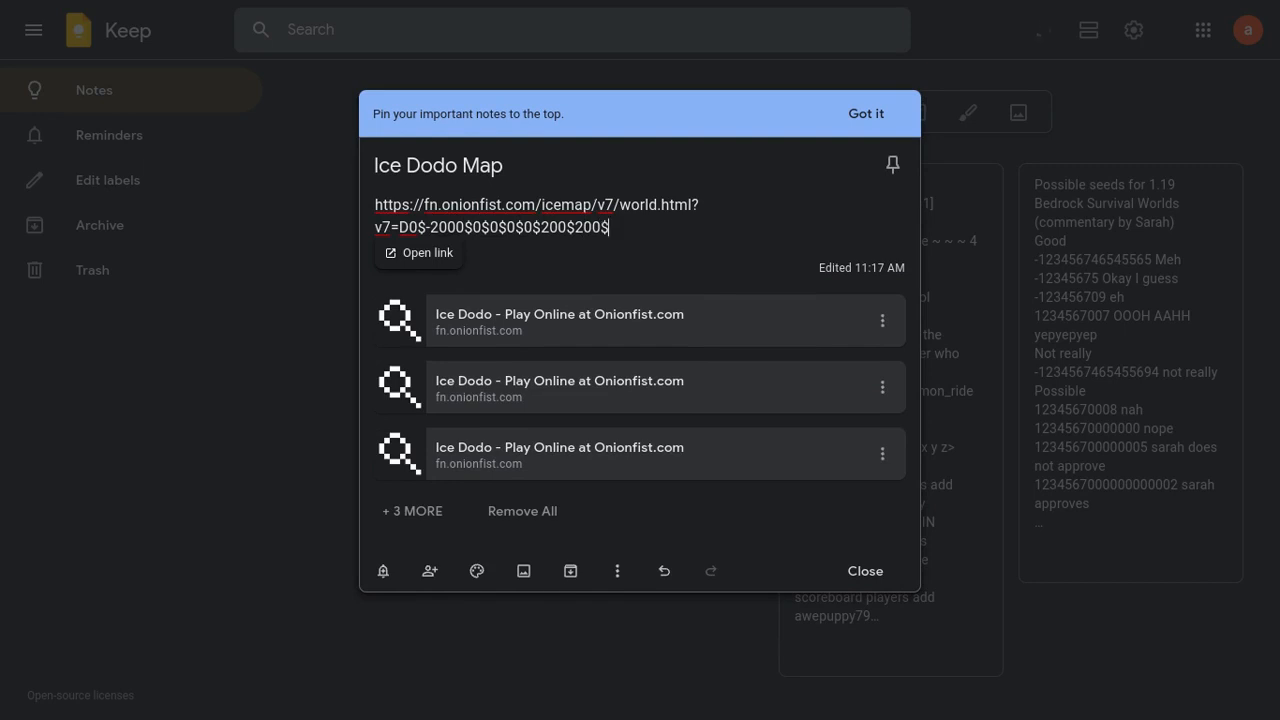
pyautogui.write('200$')
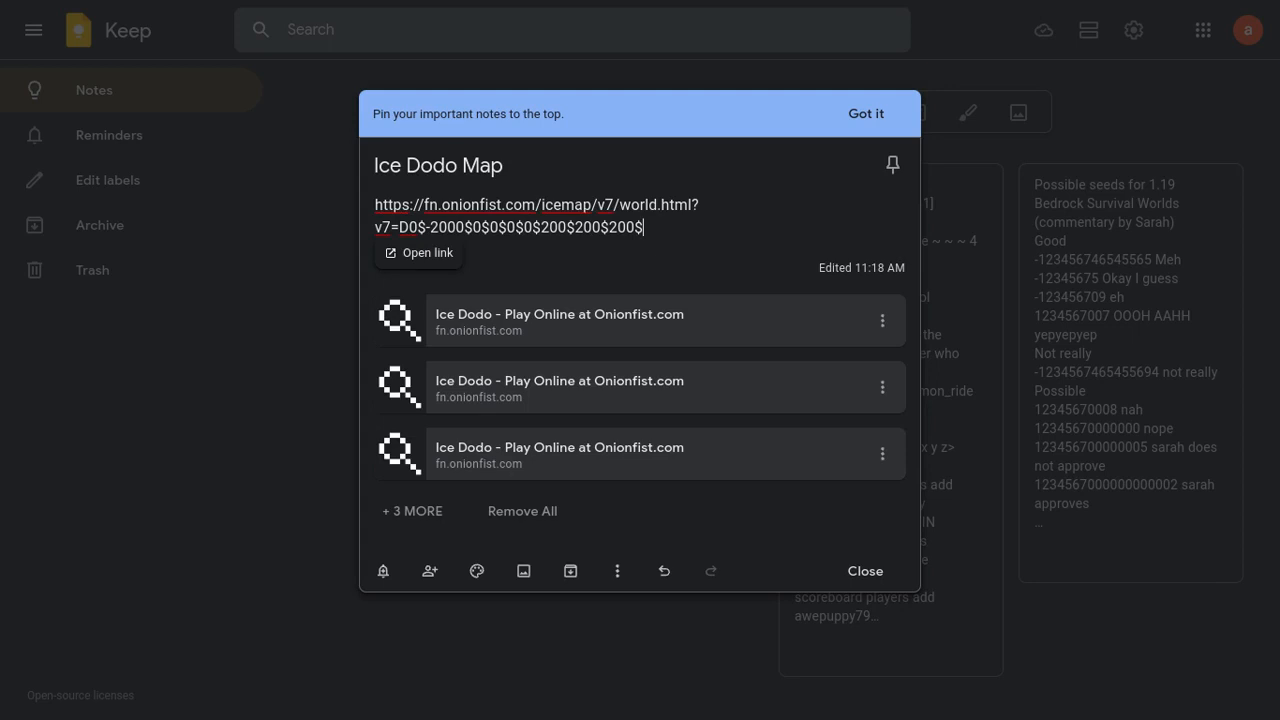
pyautogui.write('none')
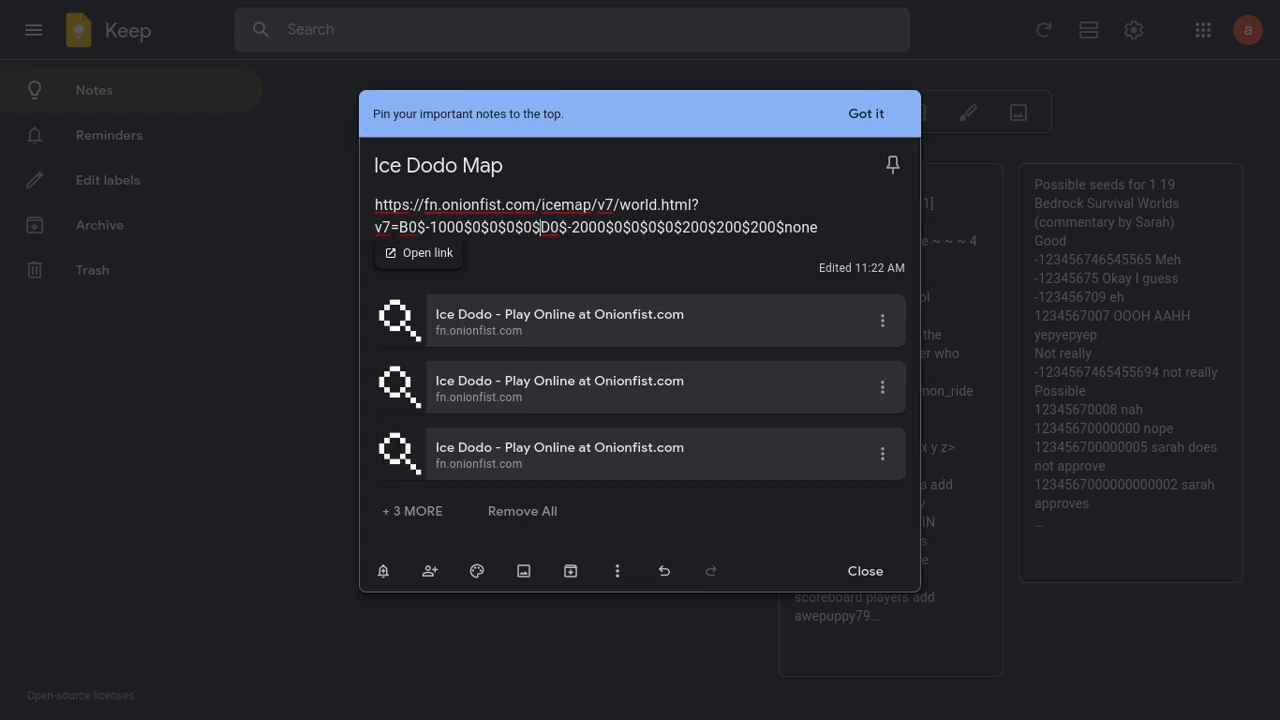
# Step: Type the B0 entry's size values 500 and 1100 into the map link
pyautogui.write('500')
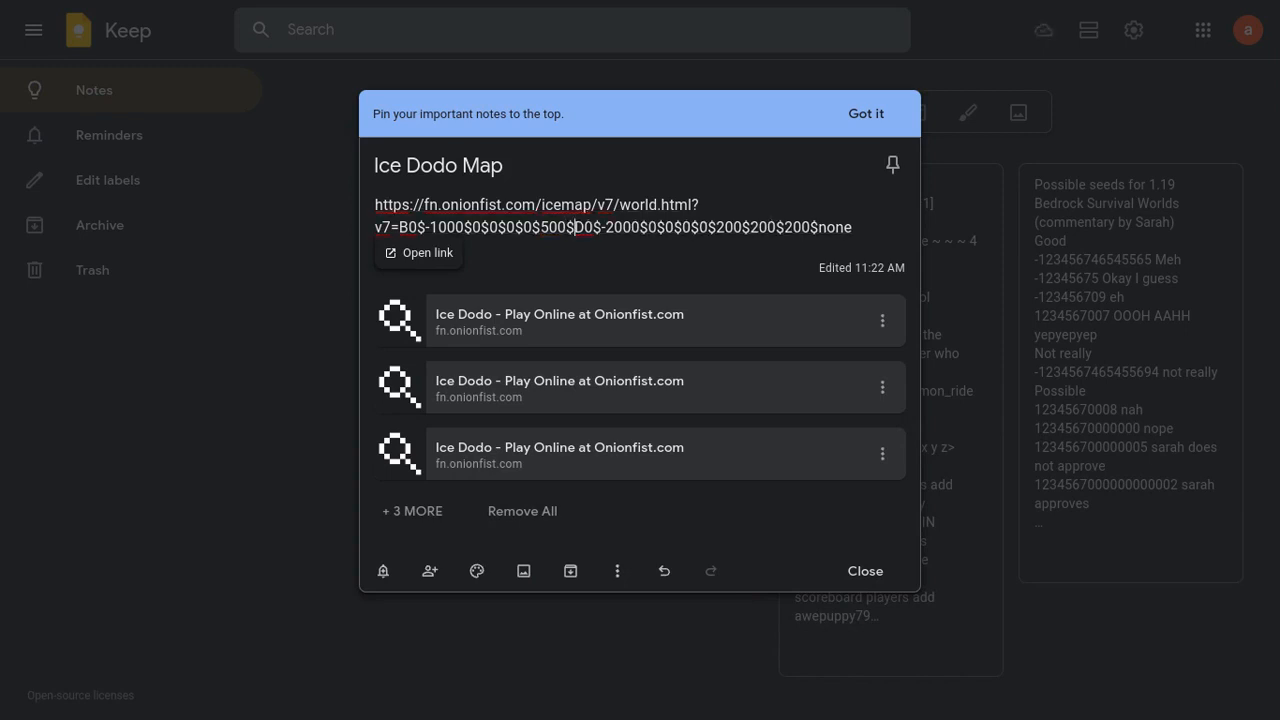
pyautogui.write('1100$25$none')
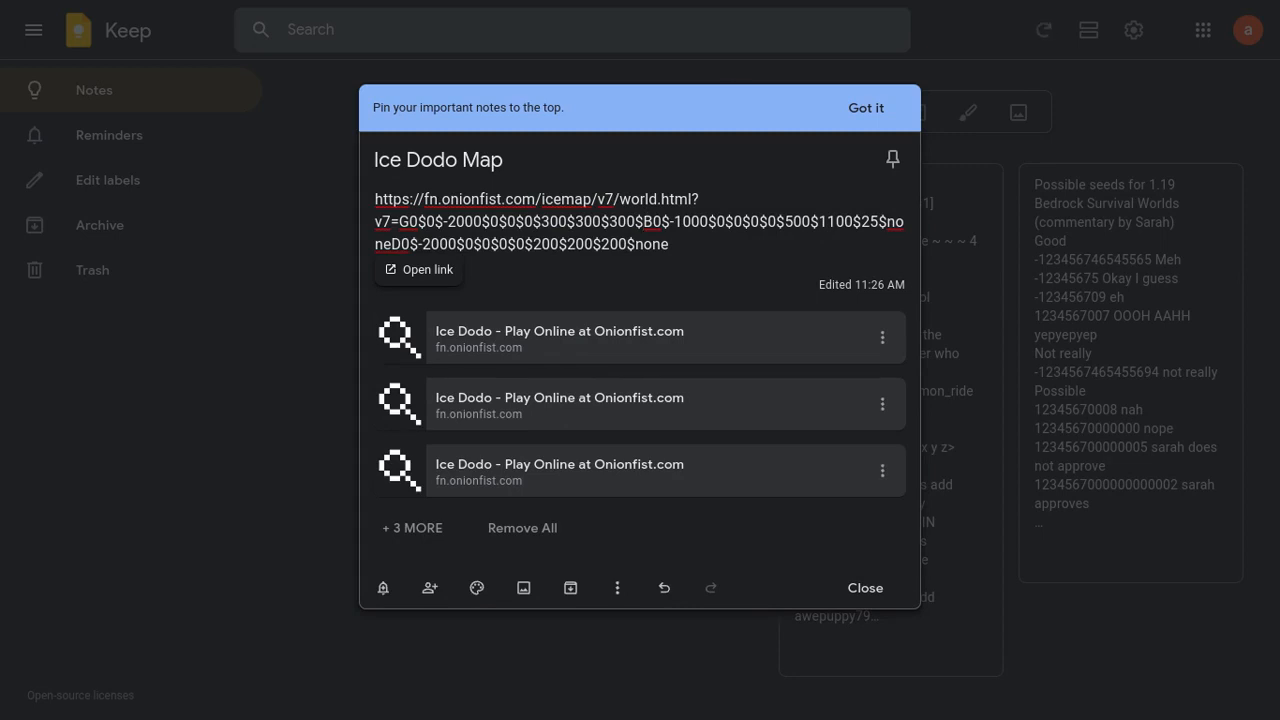
# Step: Switch to the Ice map docs V7 tab and scroll to the Monkey and Player control tables
pyautogui.click(418, 269)
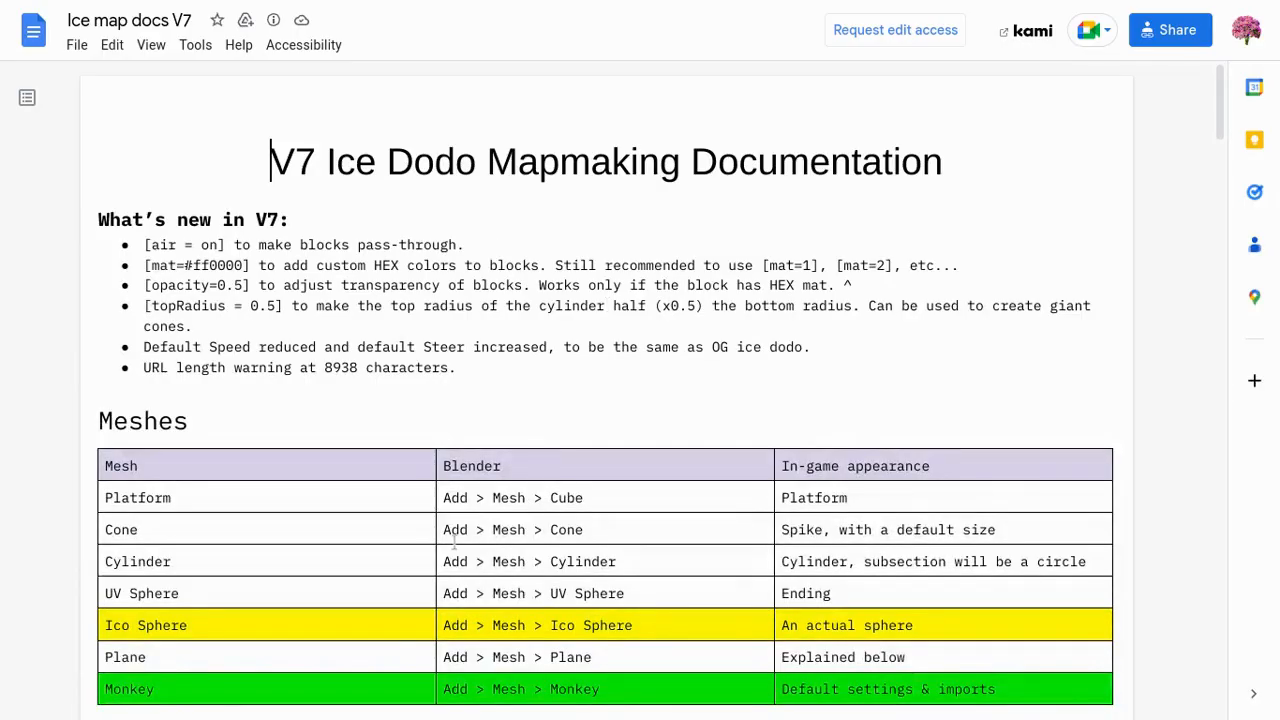
pyautogui.scroll(-3)
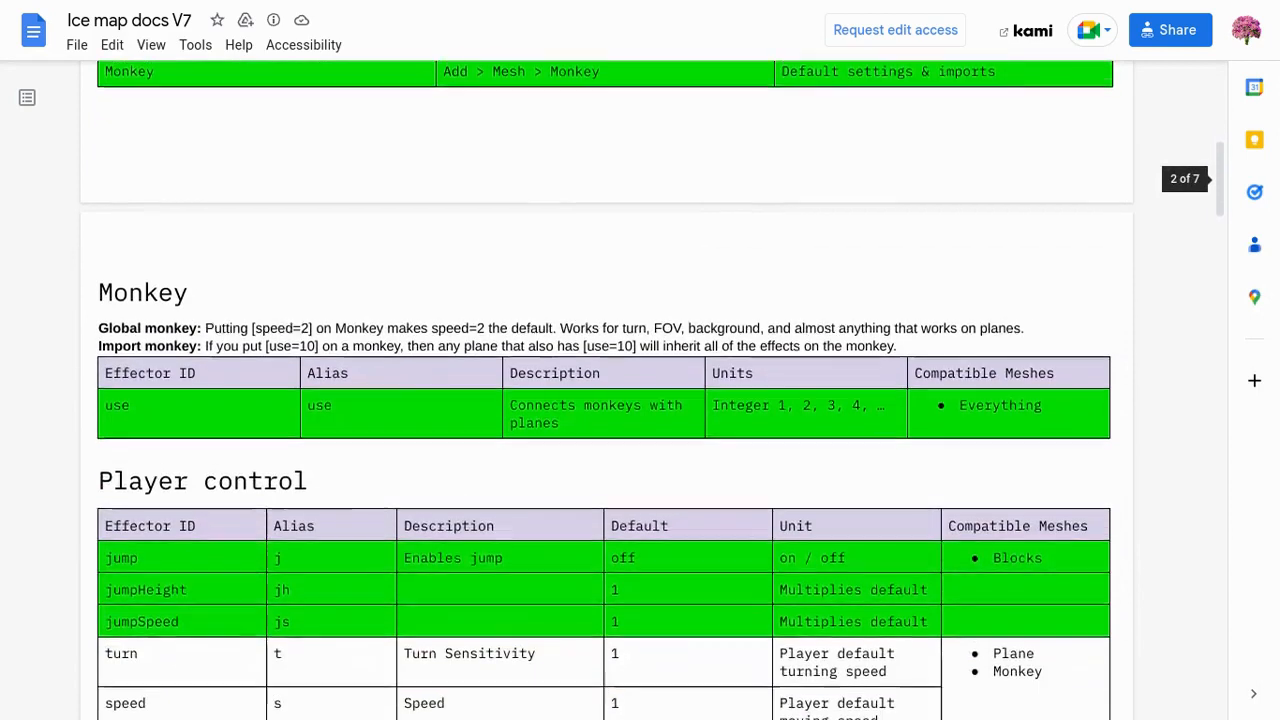
pyautogui.scroll(-3)
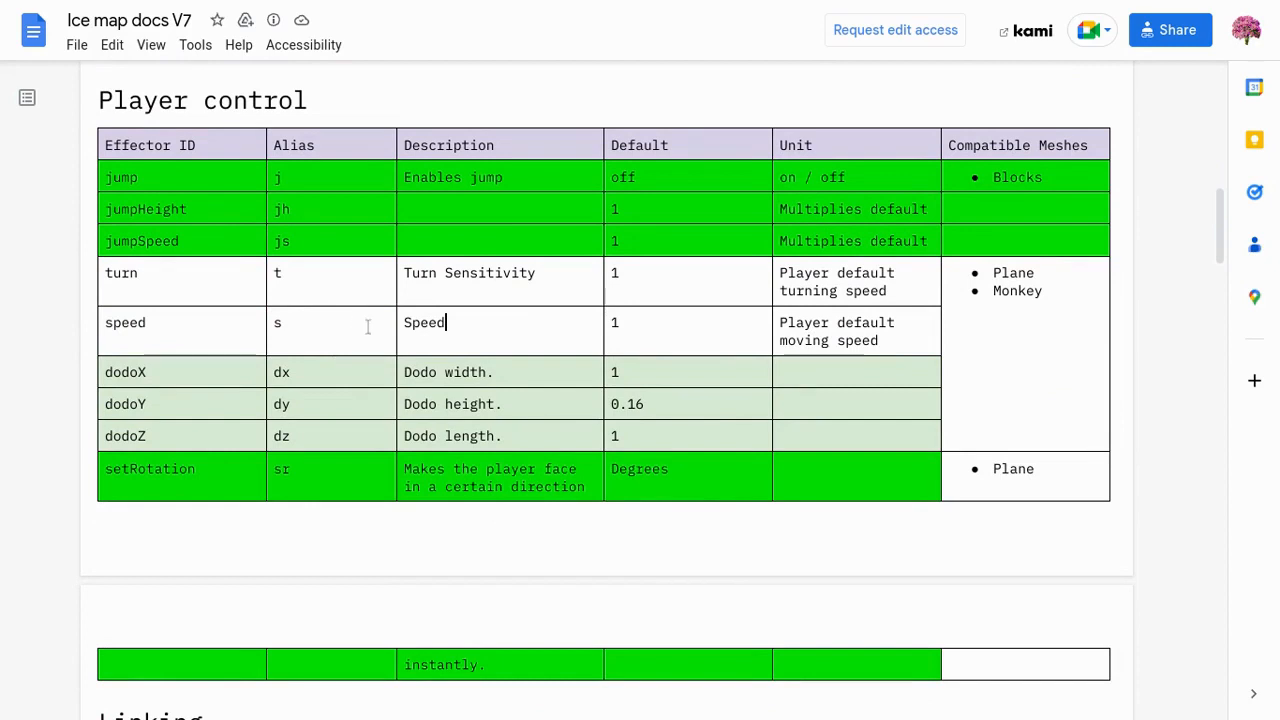
pyautogui.moveTo(632, 330)
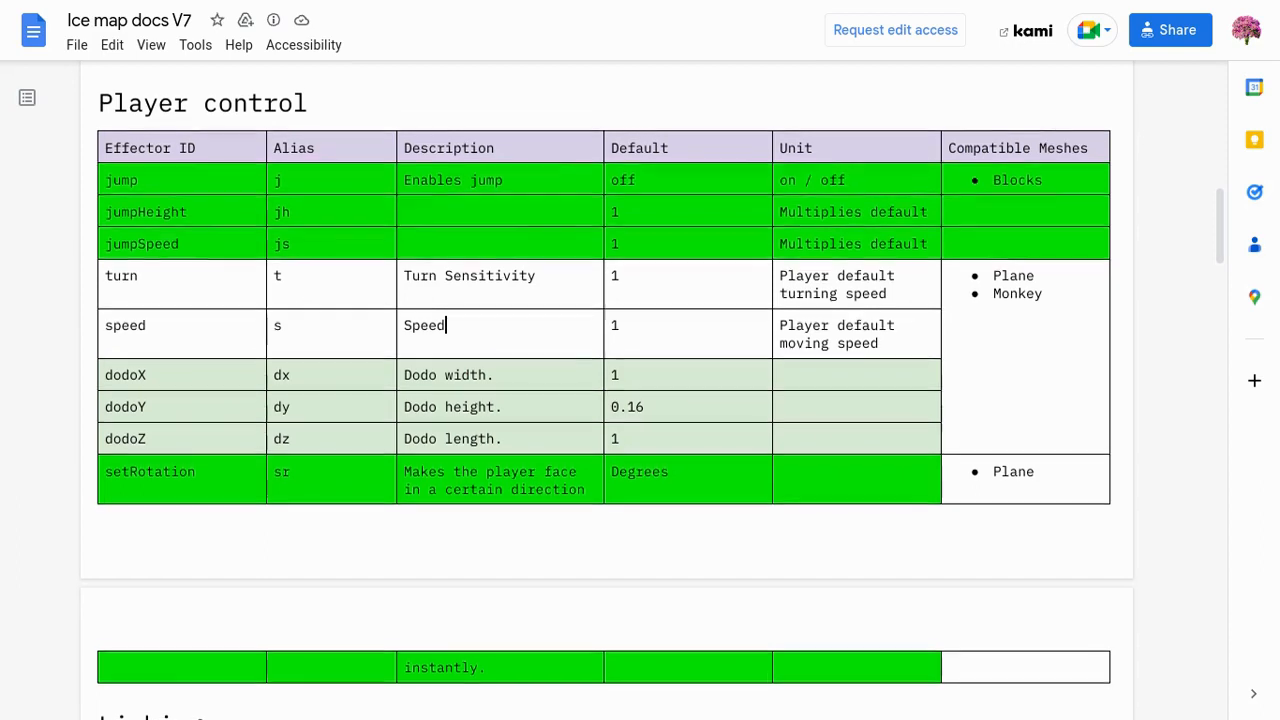
pyautogui.scroll(-3)
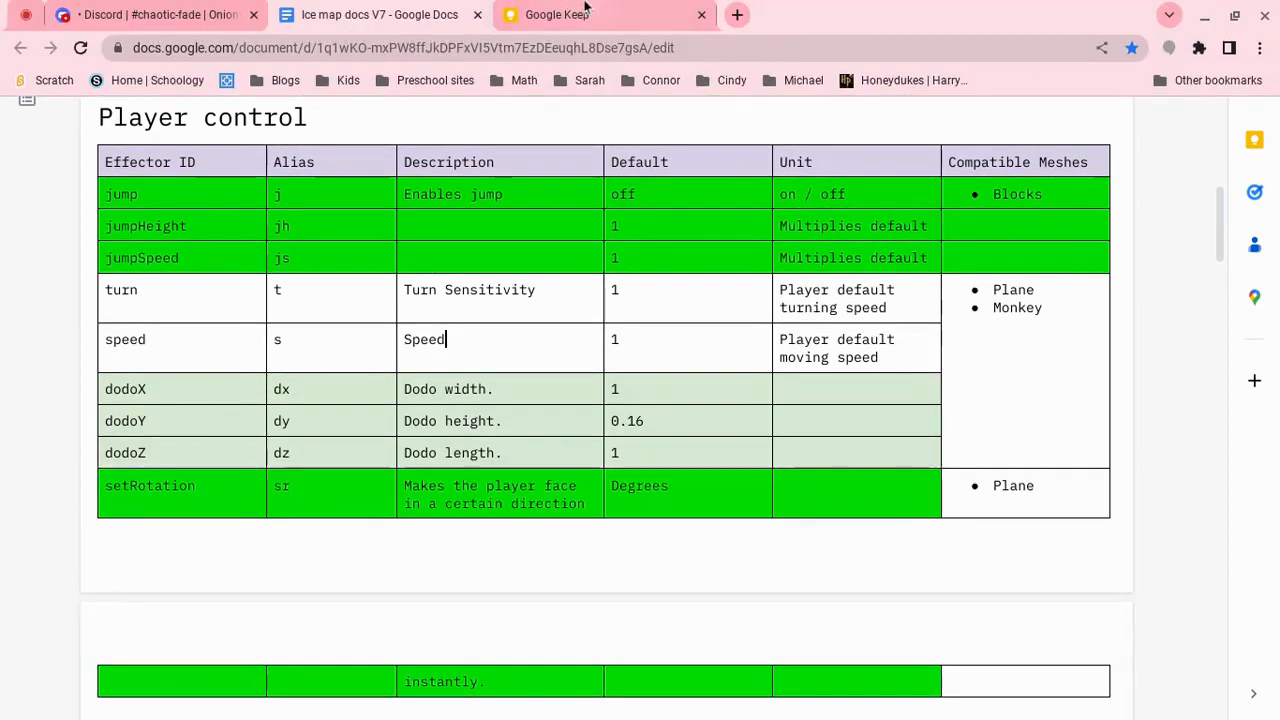
# Step: Return to the Keep note and type speed=0.5?turn=1.5? after the G0 entry
pyautogui.click(557, 14)
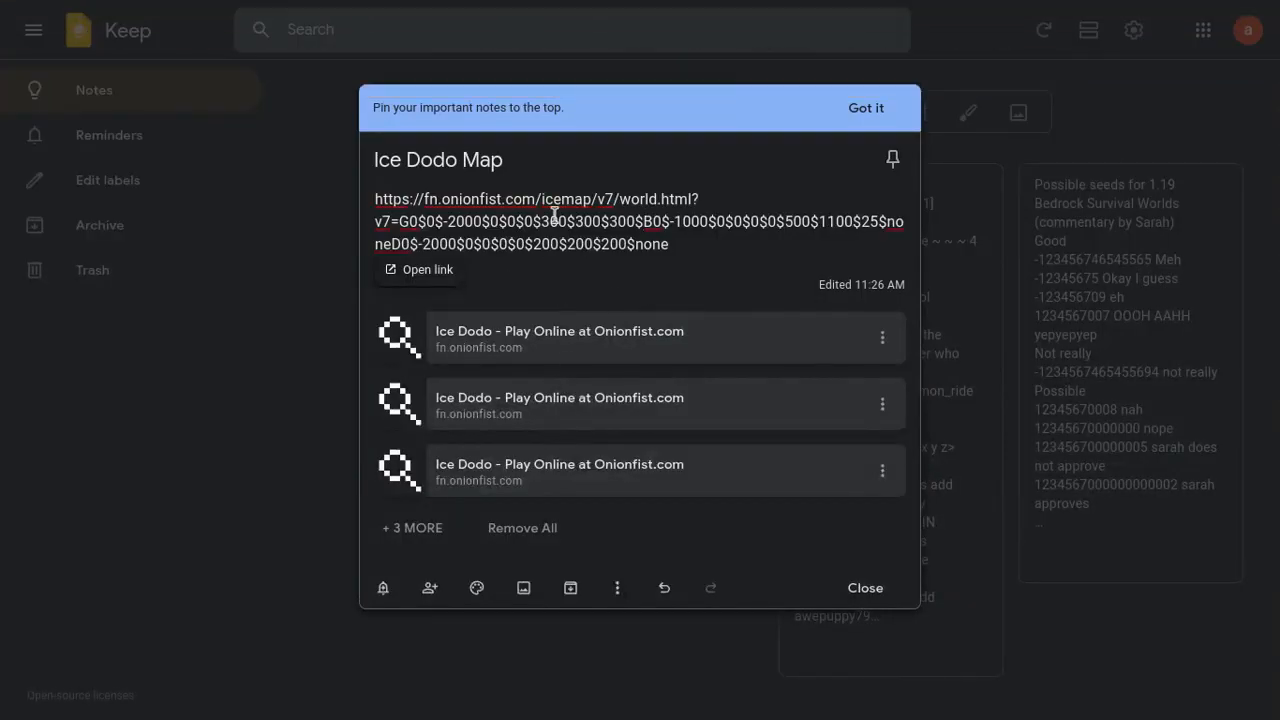
pyautogui.moveTo(693, 318)
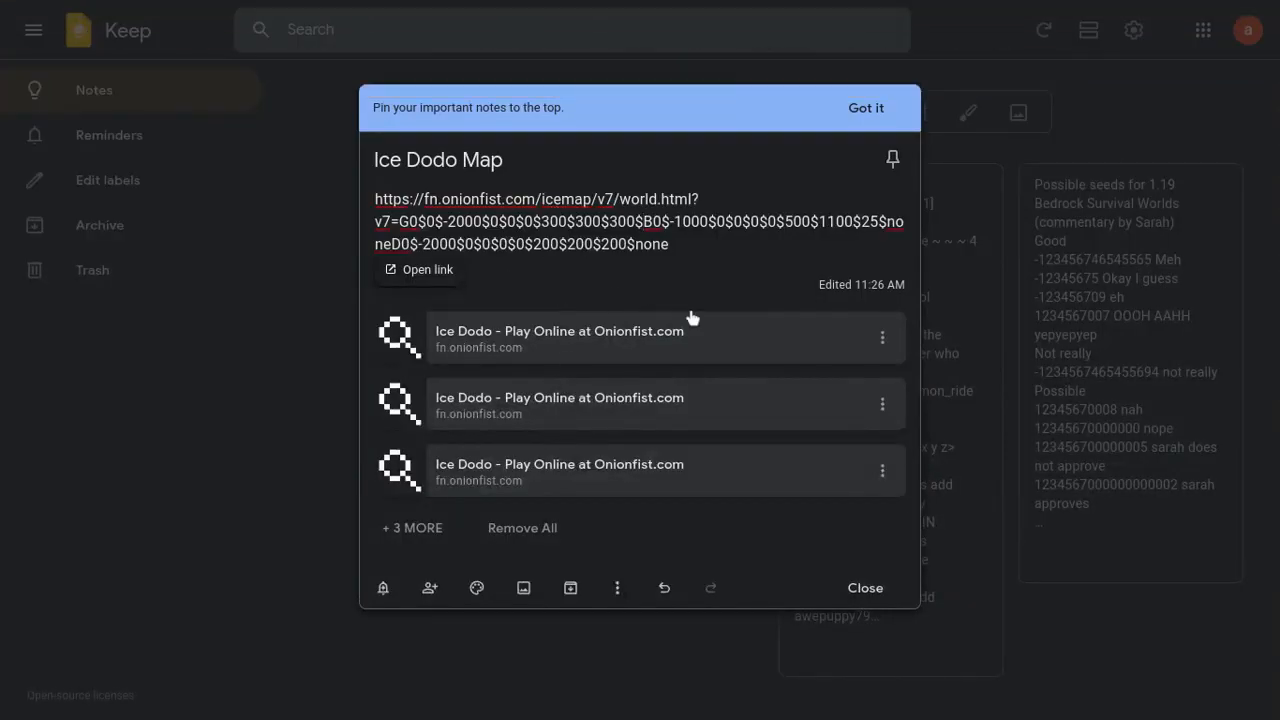
pyautogui.write('speed=0.5?turn=1.5?')
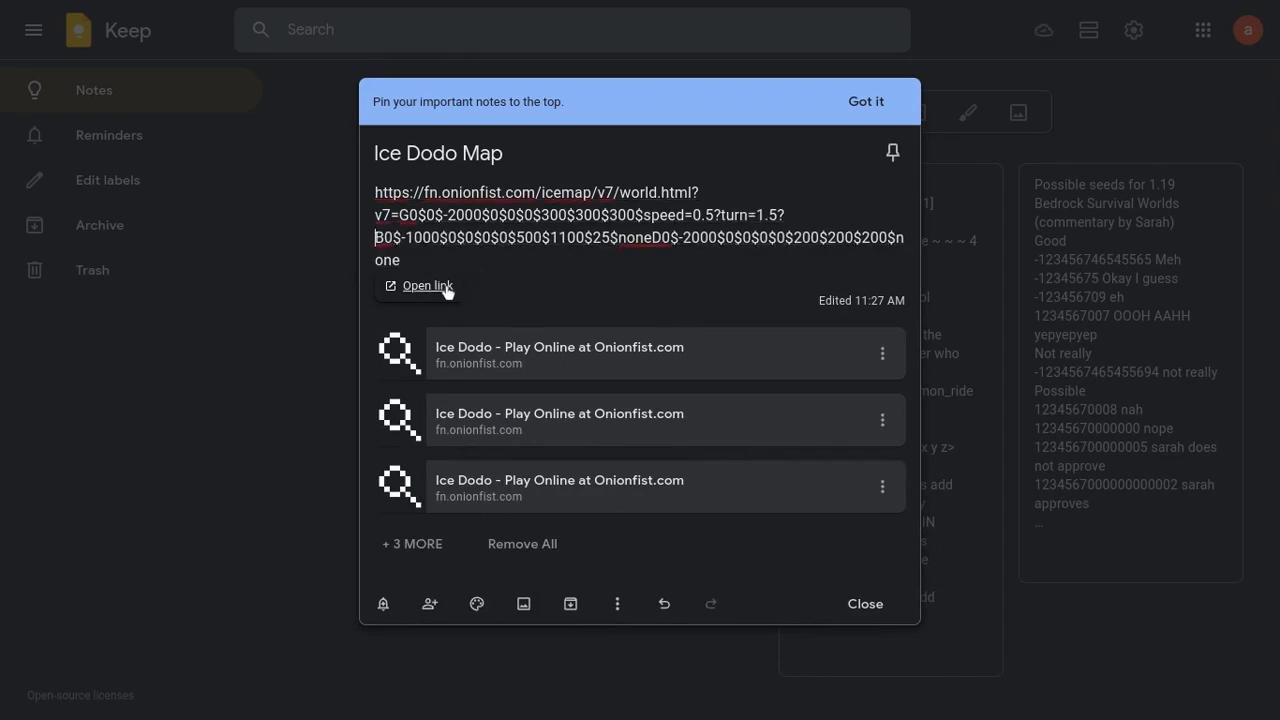
pyautogui.click(427, 286)
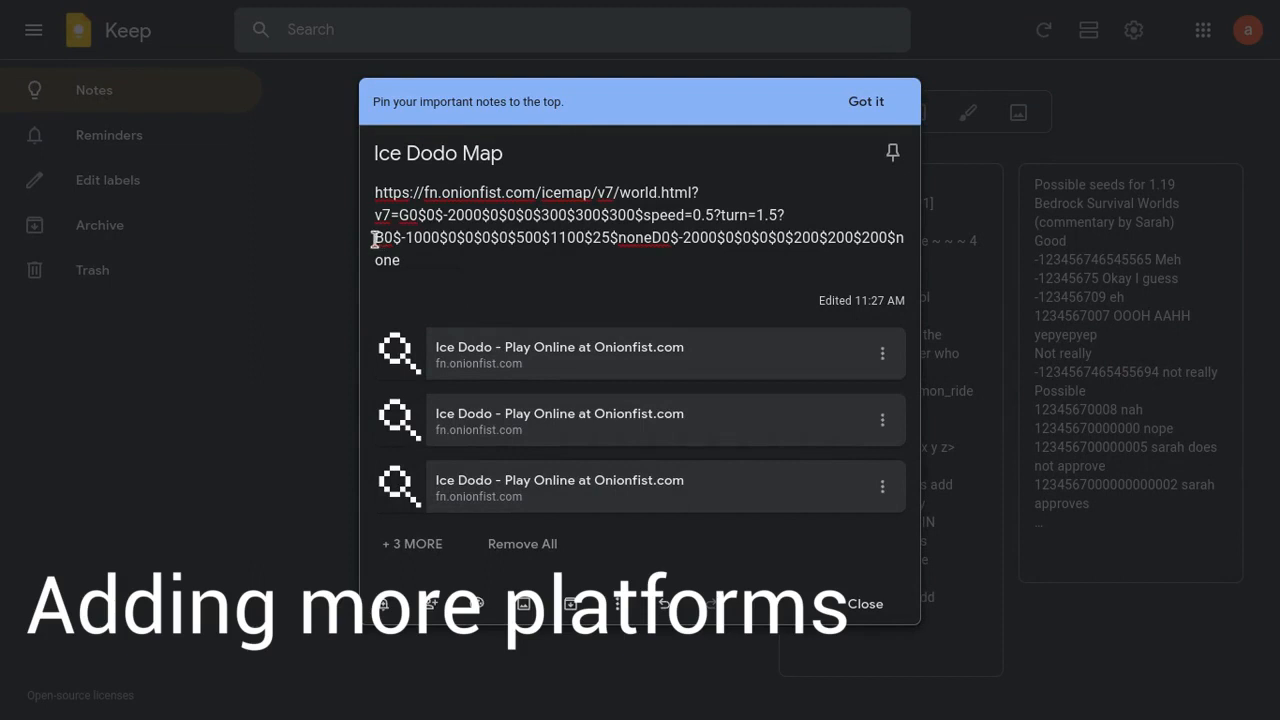
# Step: Select the B0 entry to copy and place the cursor to edit the B300 copy
pyautogui.moveTo(374, 238); pyautogui.dragTo(618, 238)
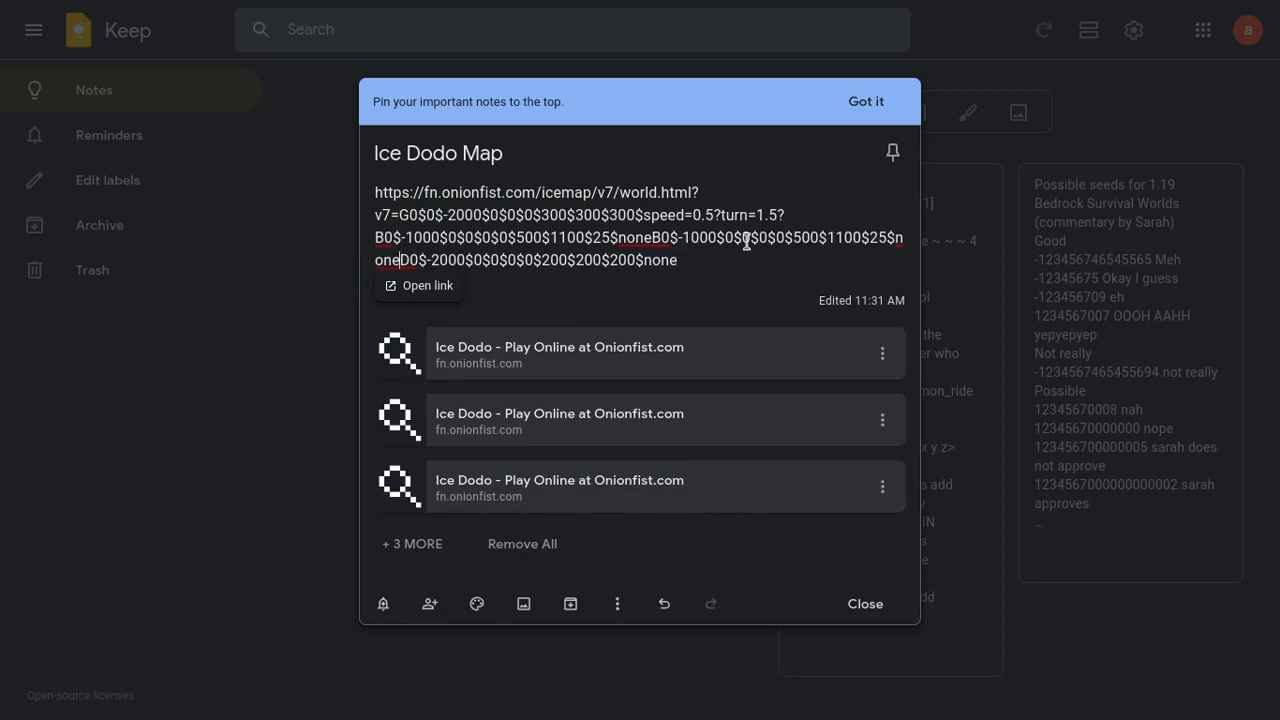
pyautogui.moveTo(685, 241)
pyautogui.write('30')
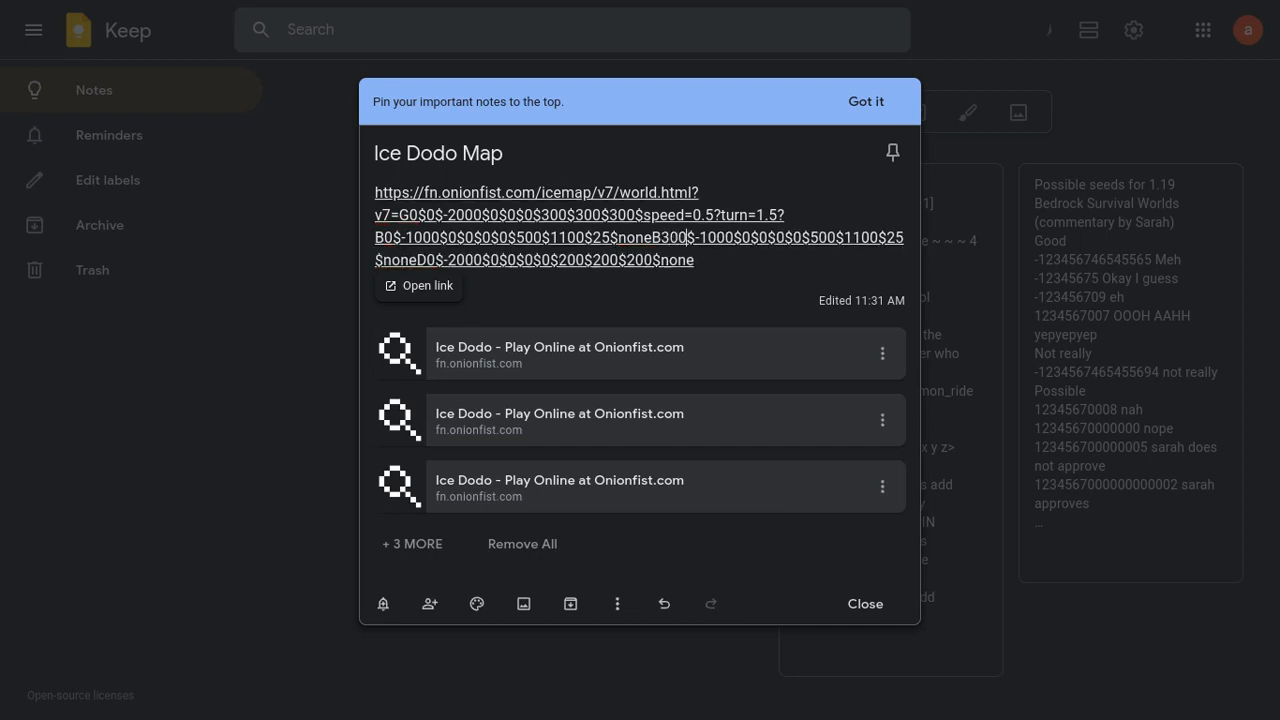
pyautogui.click(710, 238)
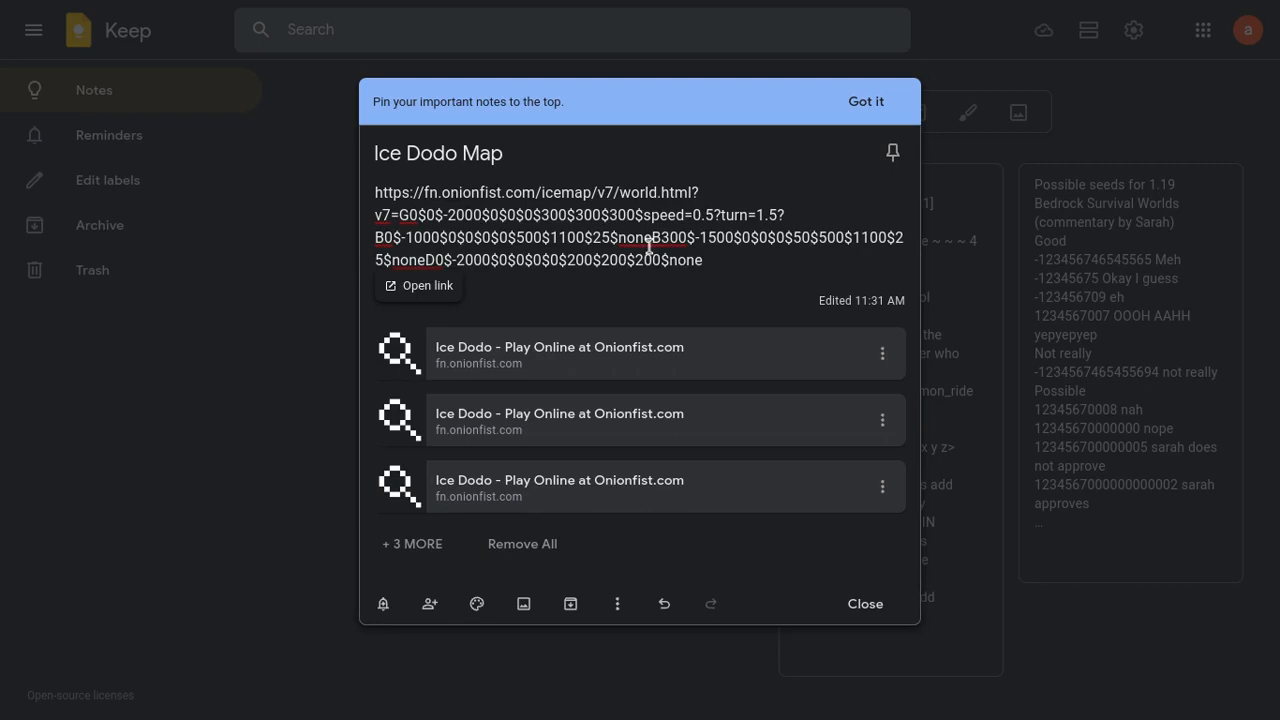
pyautogui.moveTo(820, 248)
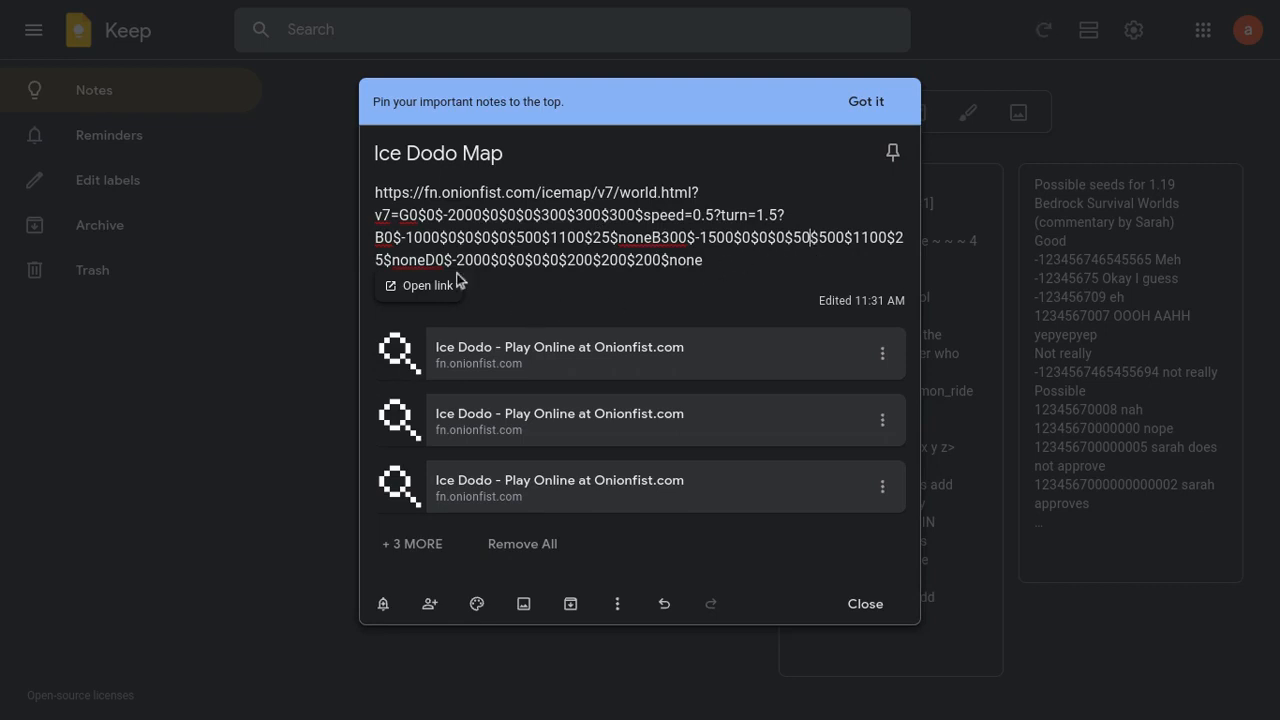
pyautogui.click(421, 285)
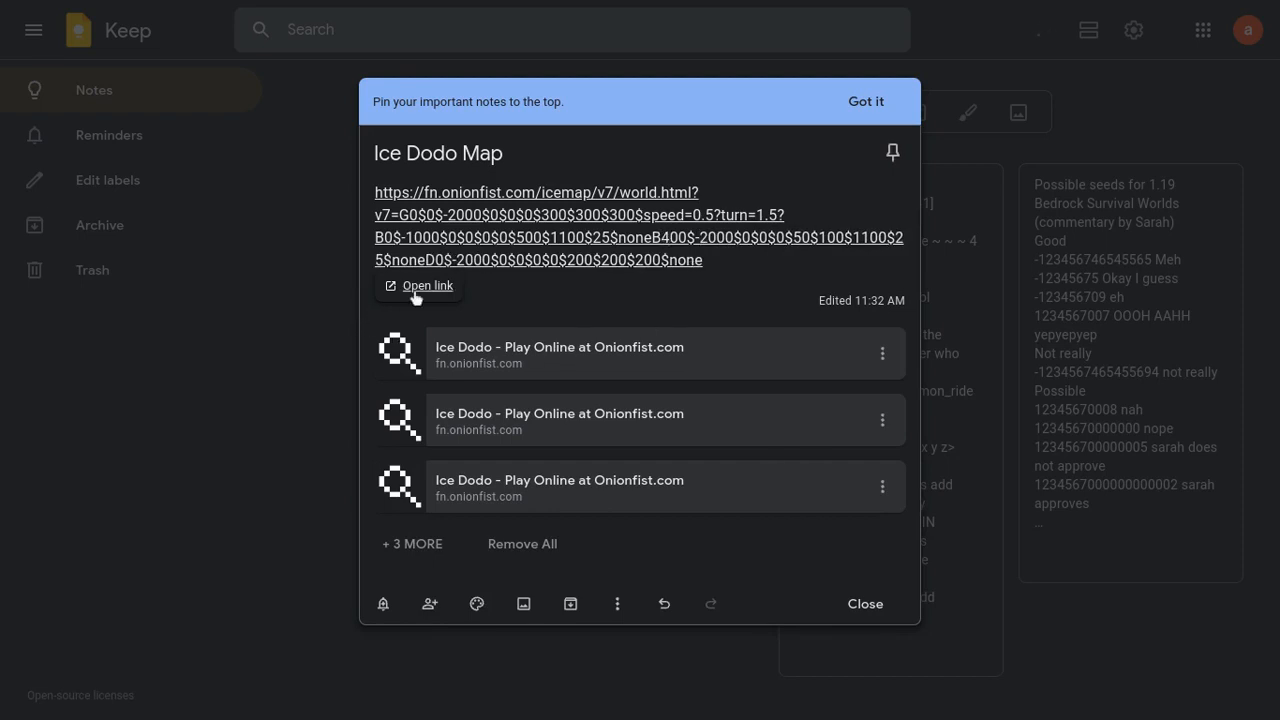
pyautogui.click(419, 286)
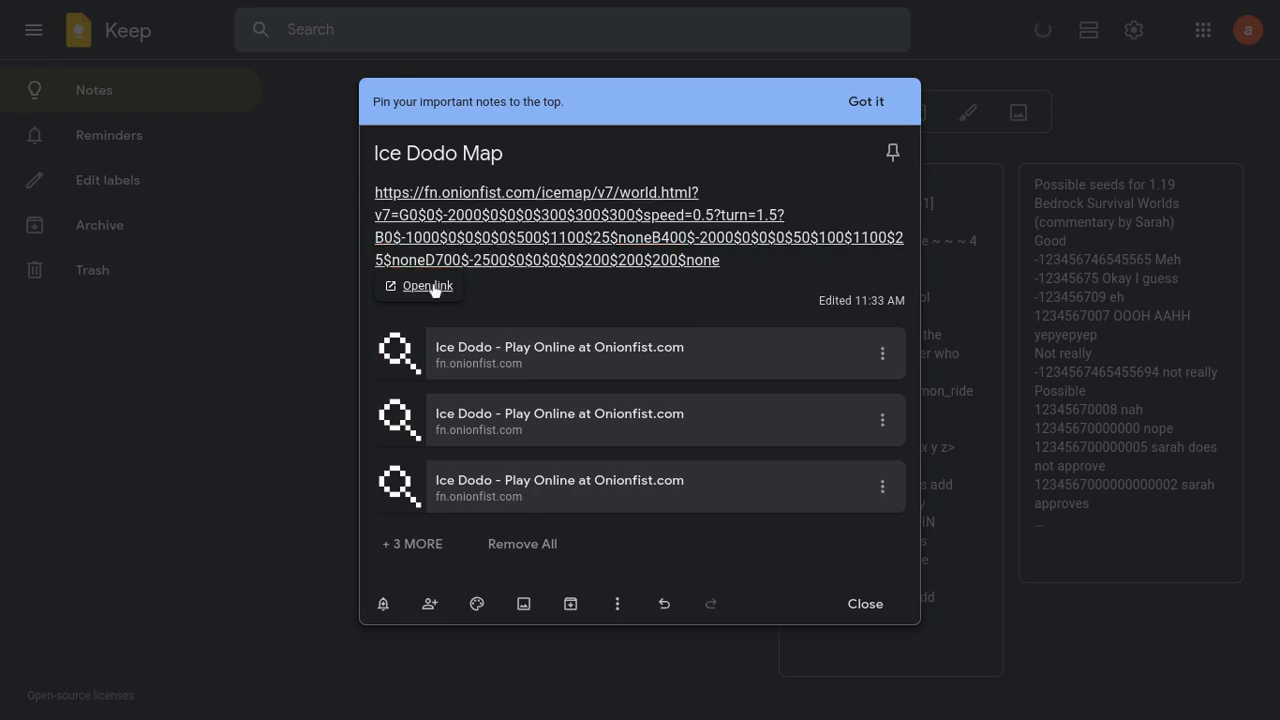
pyautogui.click(419, 286)
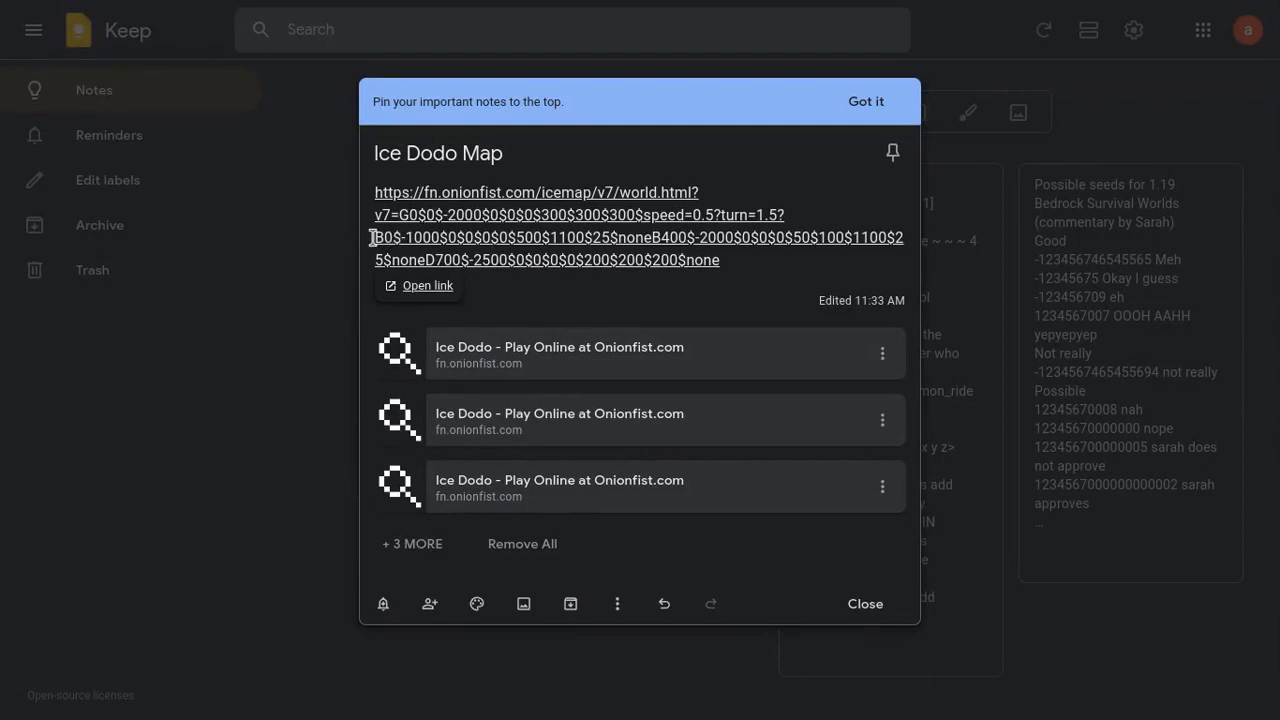
pyautogui.moveTo(658, 245)
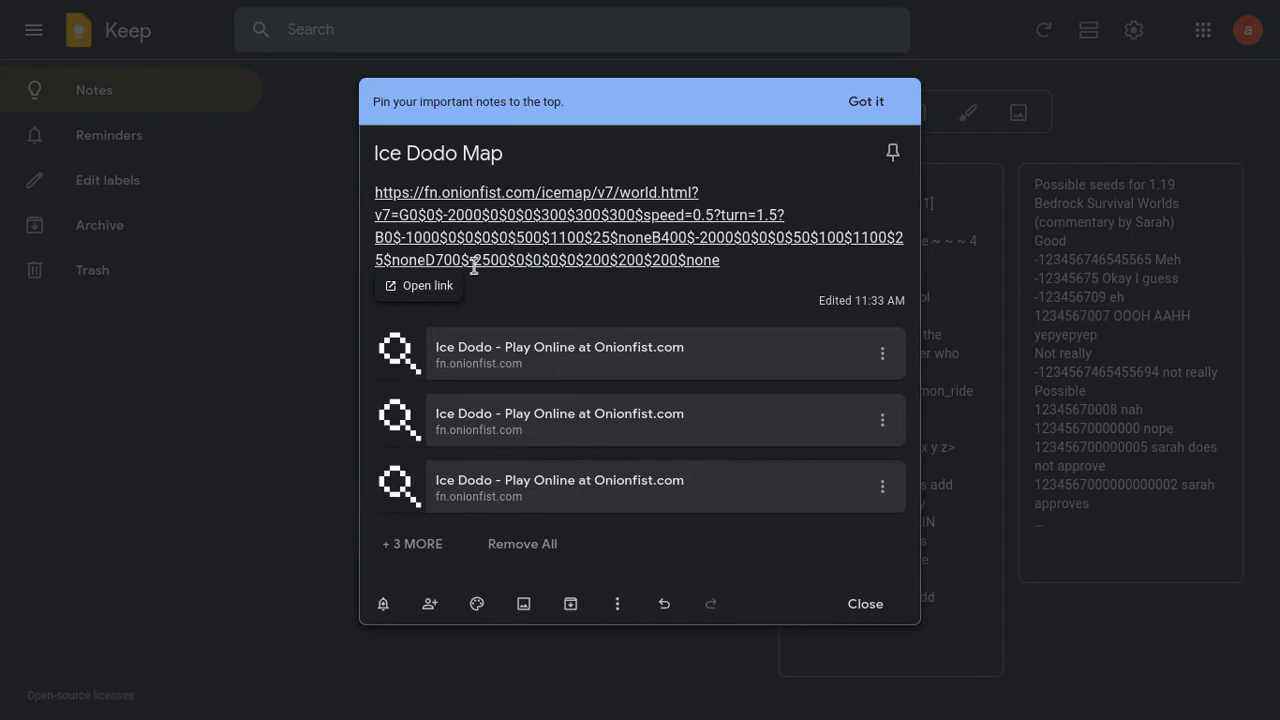
# Step: Select the B400 block of the map URL for duplication as E400
pyautogui.moveTo(650, 237); pyautogui.dragTo(492, 260)
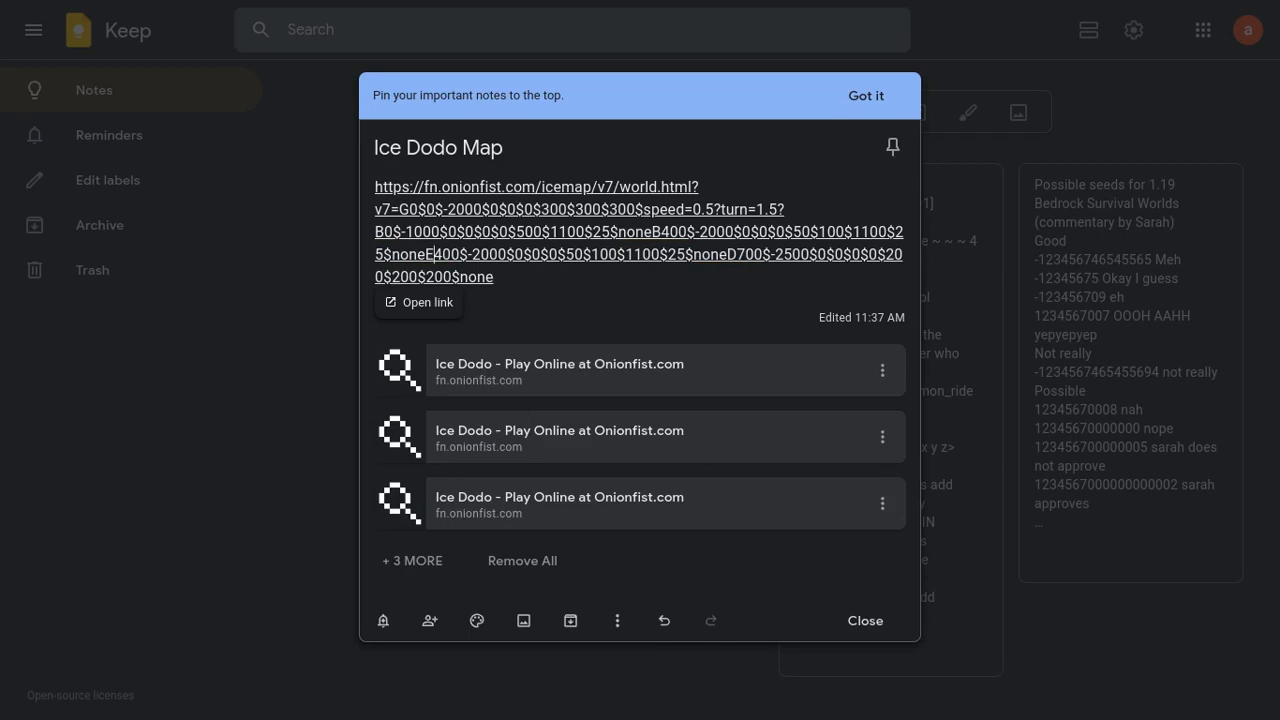
pyautogui.moveTo(499, 427)
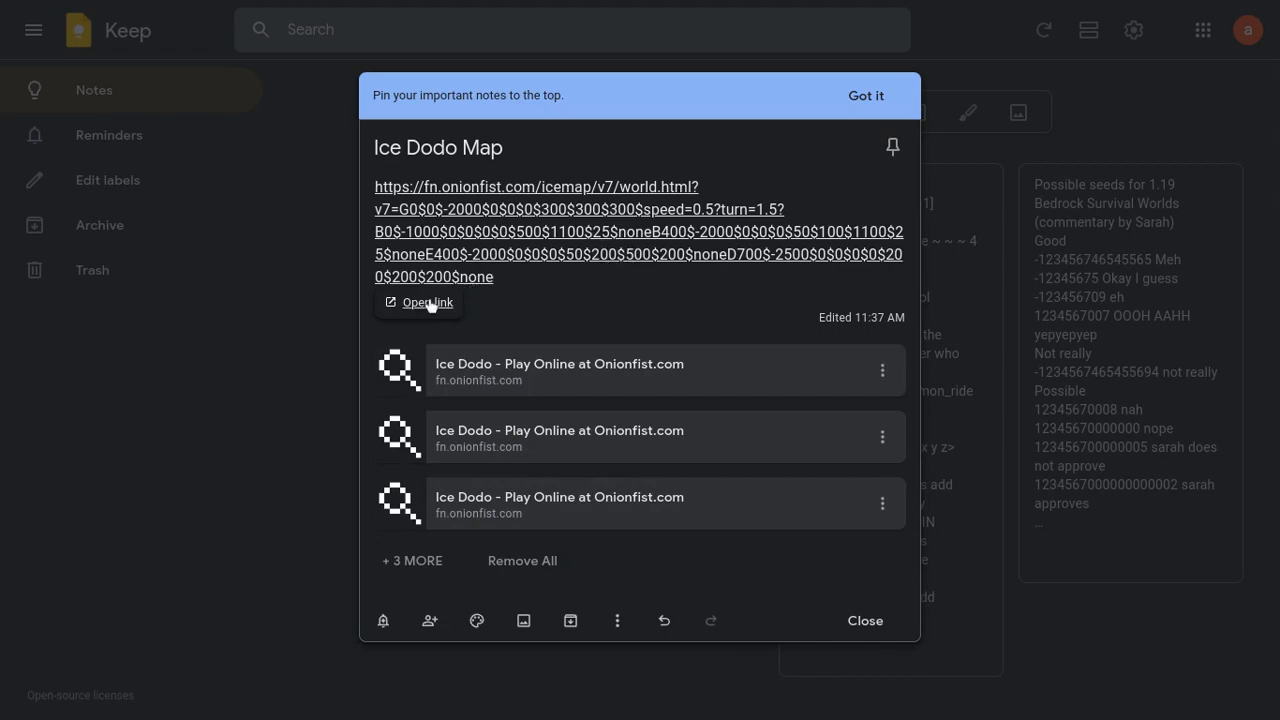
# Step: Rewrite the E400 block's last three URL values as 200, 200 and 800
pyautogui.click(419, 302)
pyautogui.write('2')
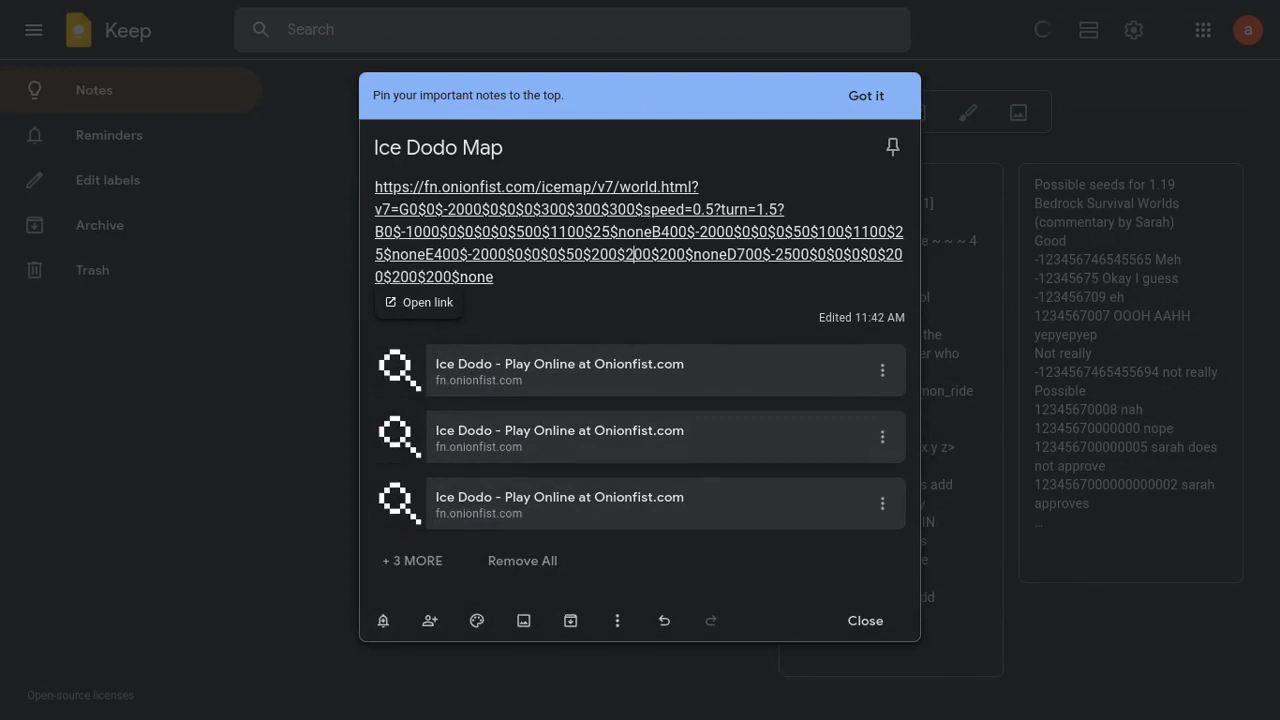
pyautogui.moveTo(557, 265)
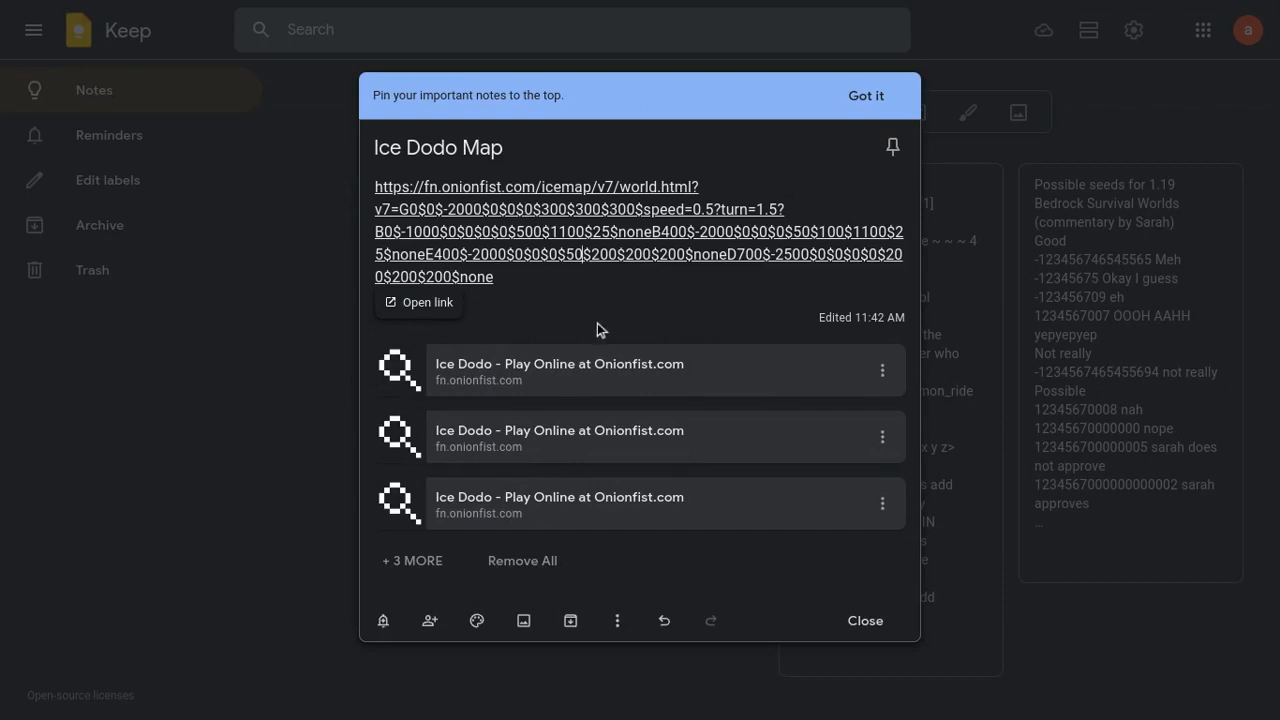
pyautogui.moveTo(563, 263)
pyautogui.write('8')
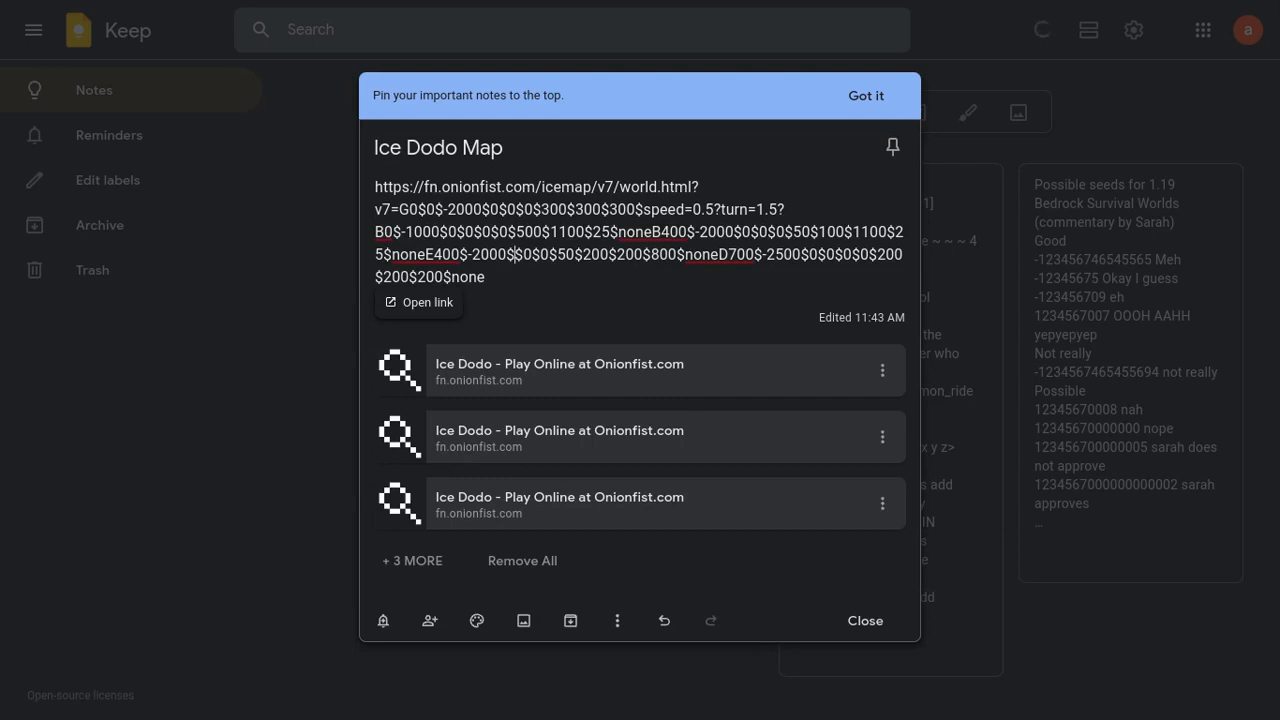
# Step: Make the E400 block read E400$-2000$0$90$0$50$200$200$800
pyautogui.click(418, 302)
pyautogui.write('0$')
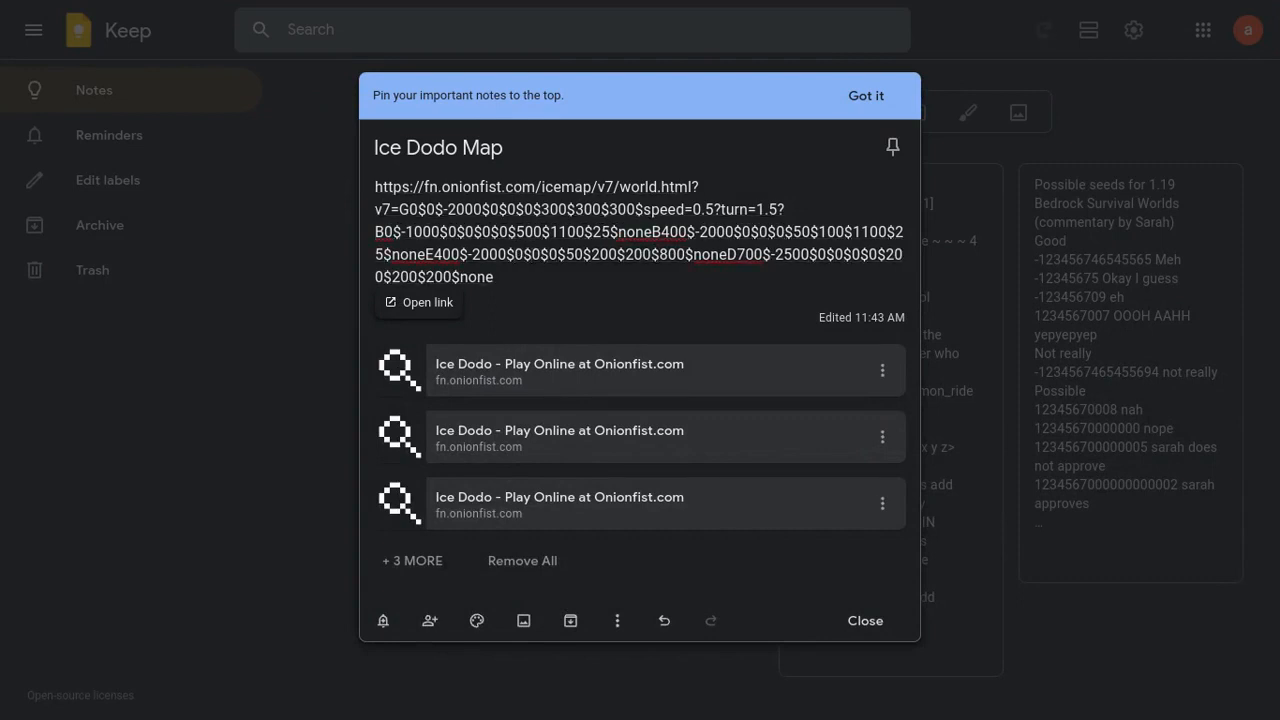
pyautogui.click(418, 302)
pyautogui.write('9')
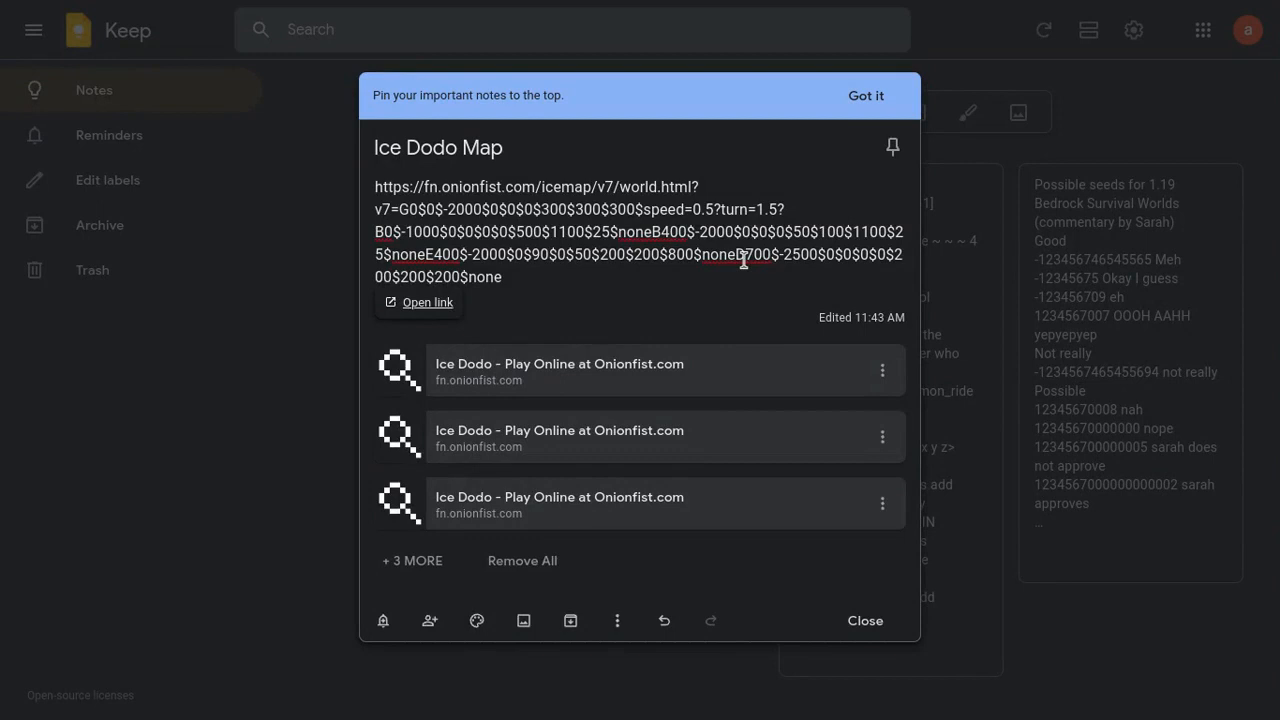
pyautogui.moveTo(742, 260)
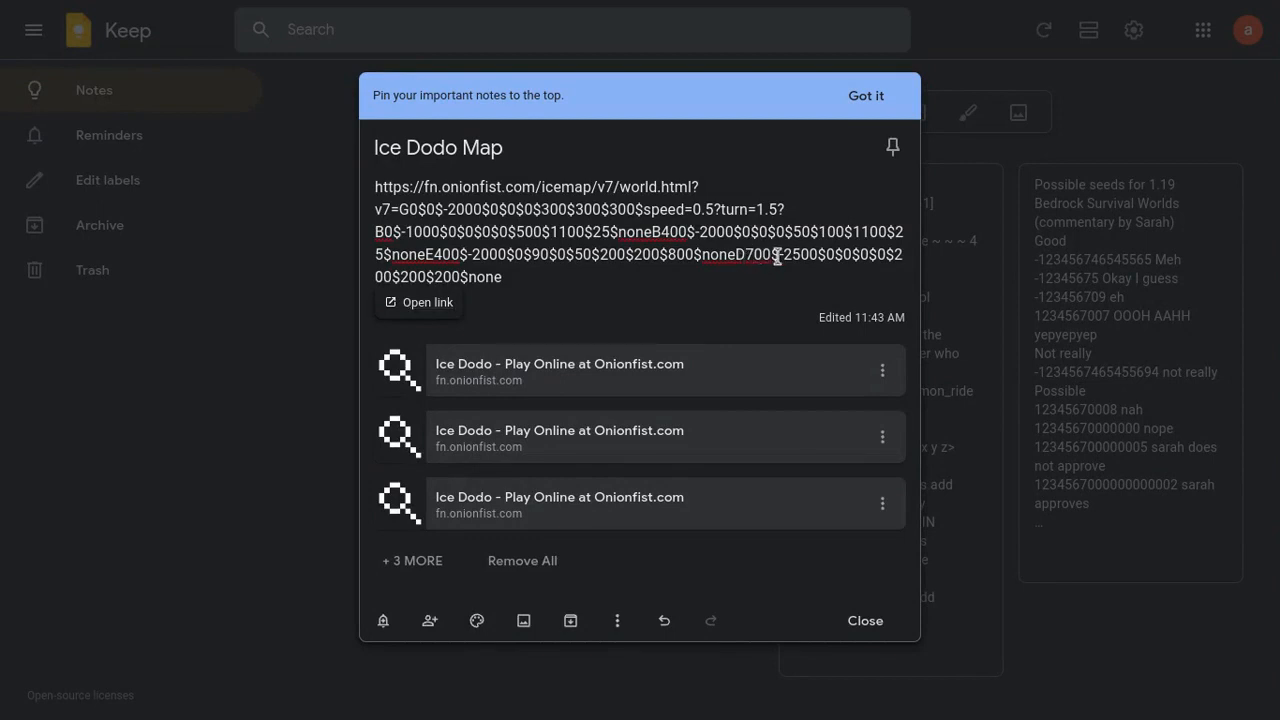
# Step: Set D700's first value after -2500 to 600 and open the link to test the map
pyautogui.write('-')
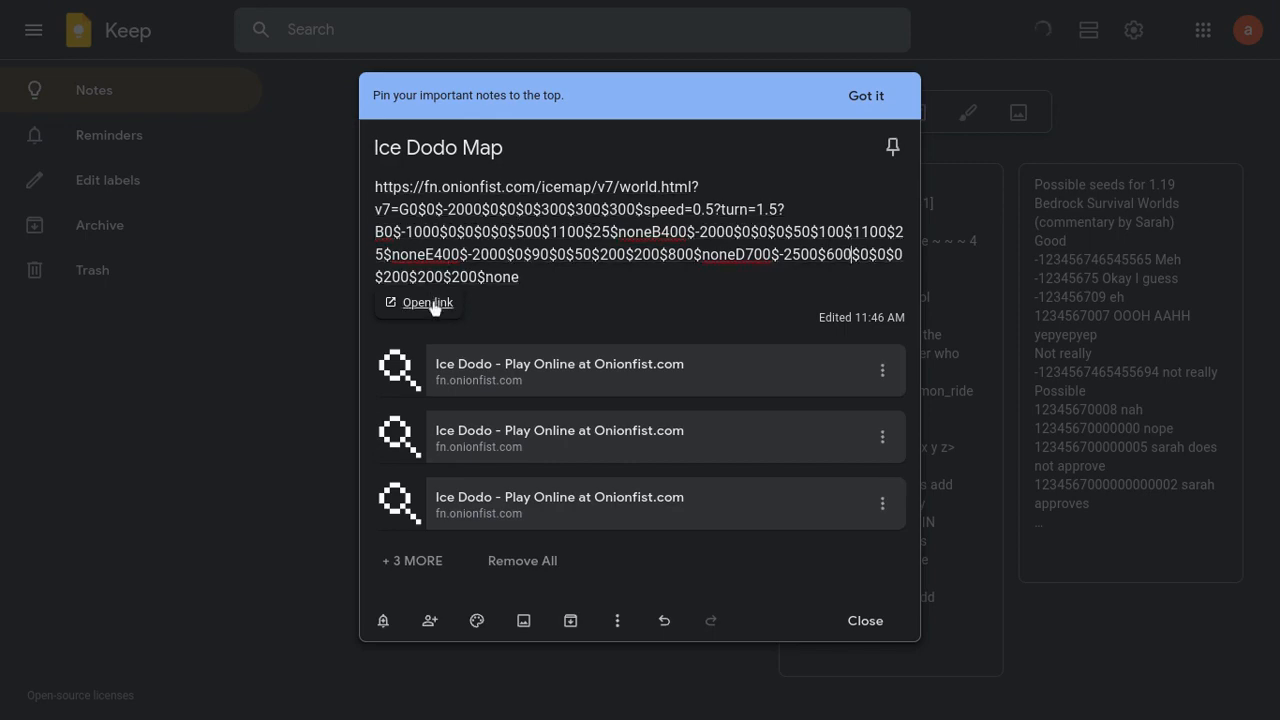
pyautogui.click(427, 302)
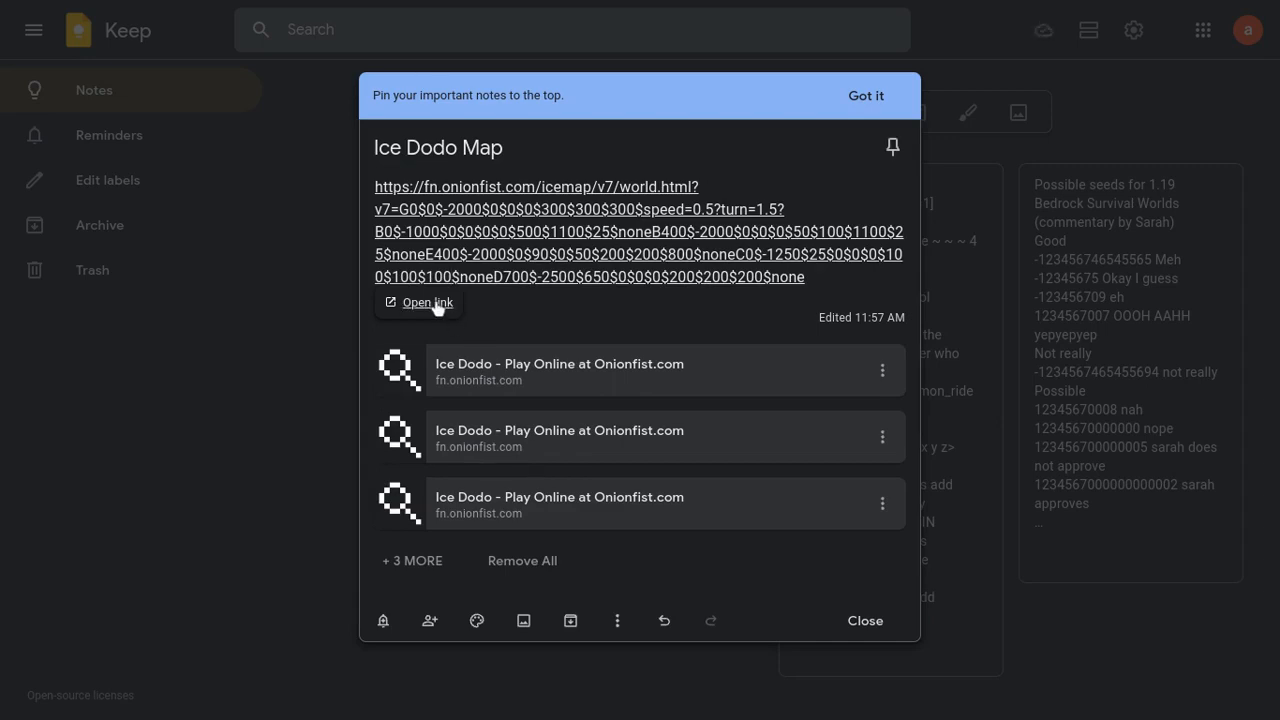
# Step: Test the map link, change D700's 650 to 660, and copy the full URL
pyautogui.click(424, 302)
pyautogui.write('6')
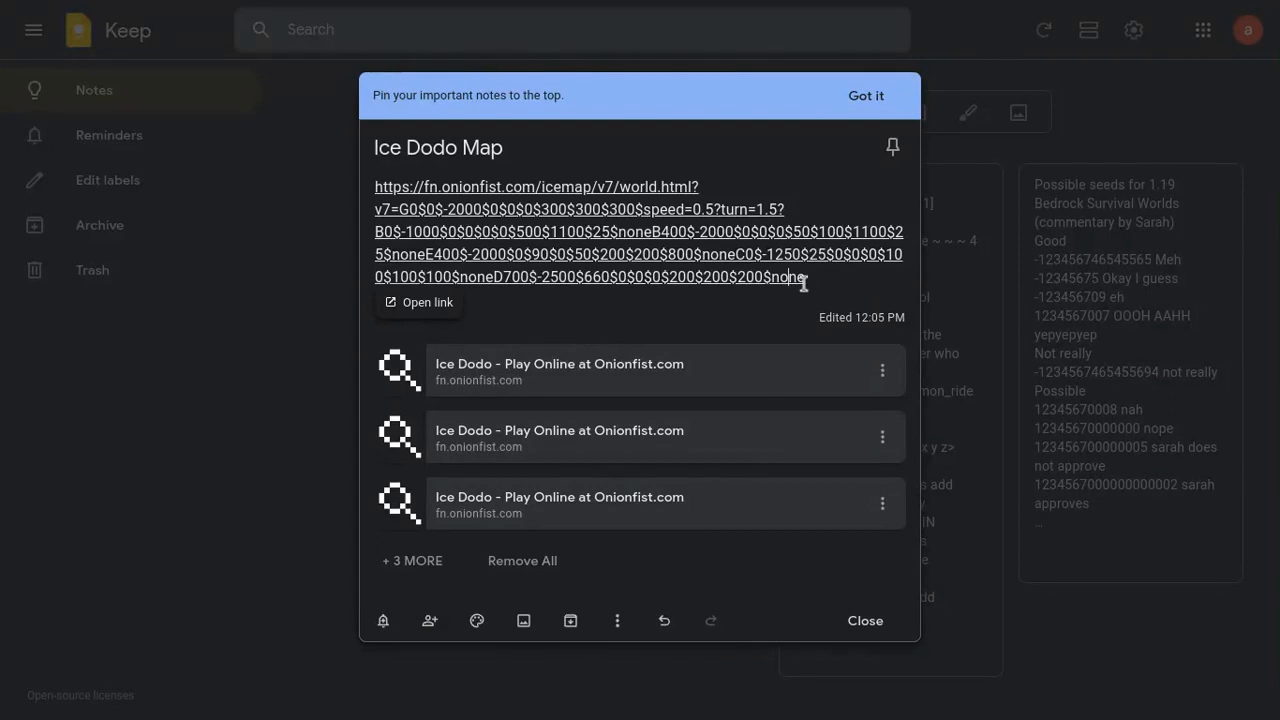
pyautogui.moveTo(798, 277); pyautogui.dragTo(375, 187)
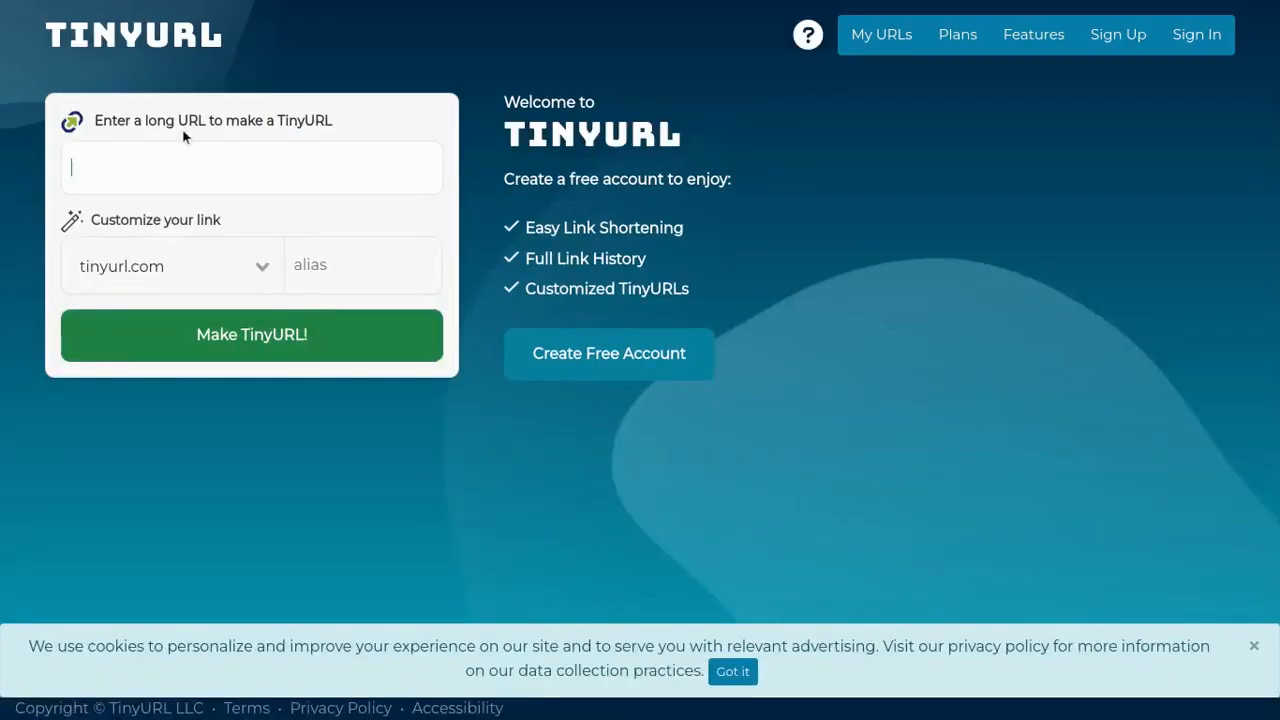
pyautogui.click(251, 334)
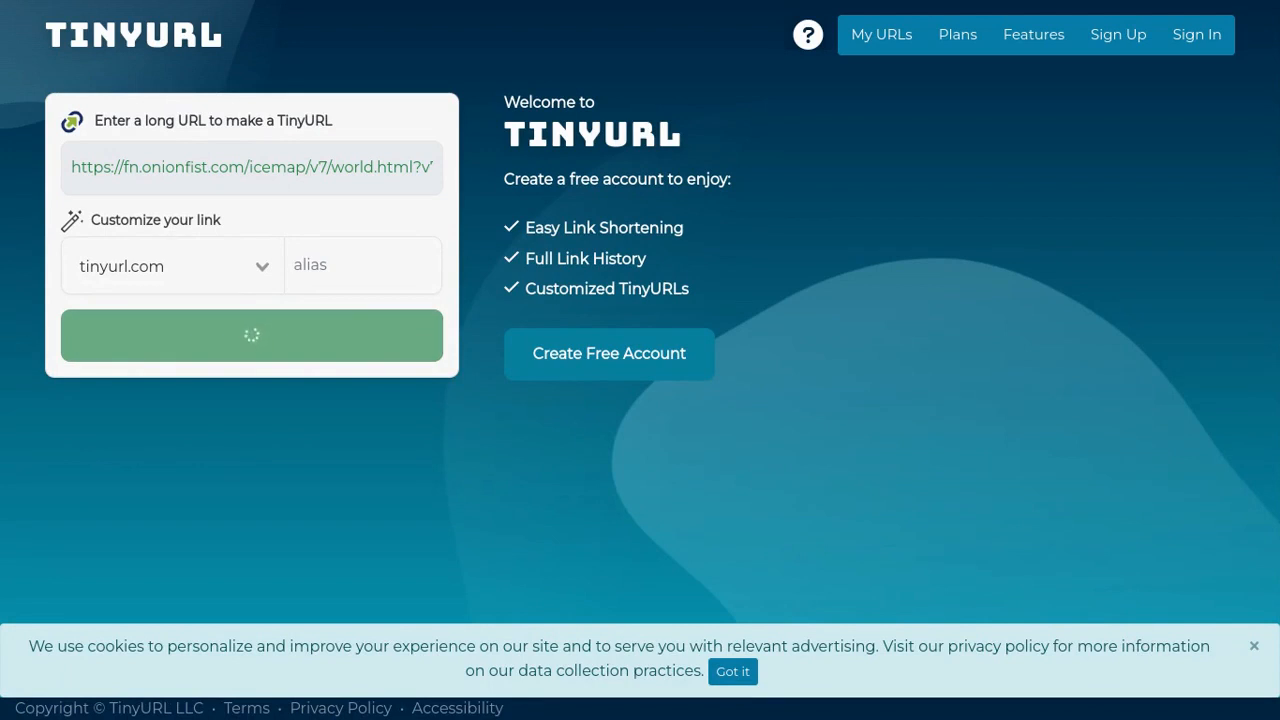
pyautogui.click(252, 335)
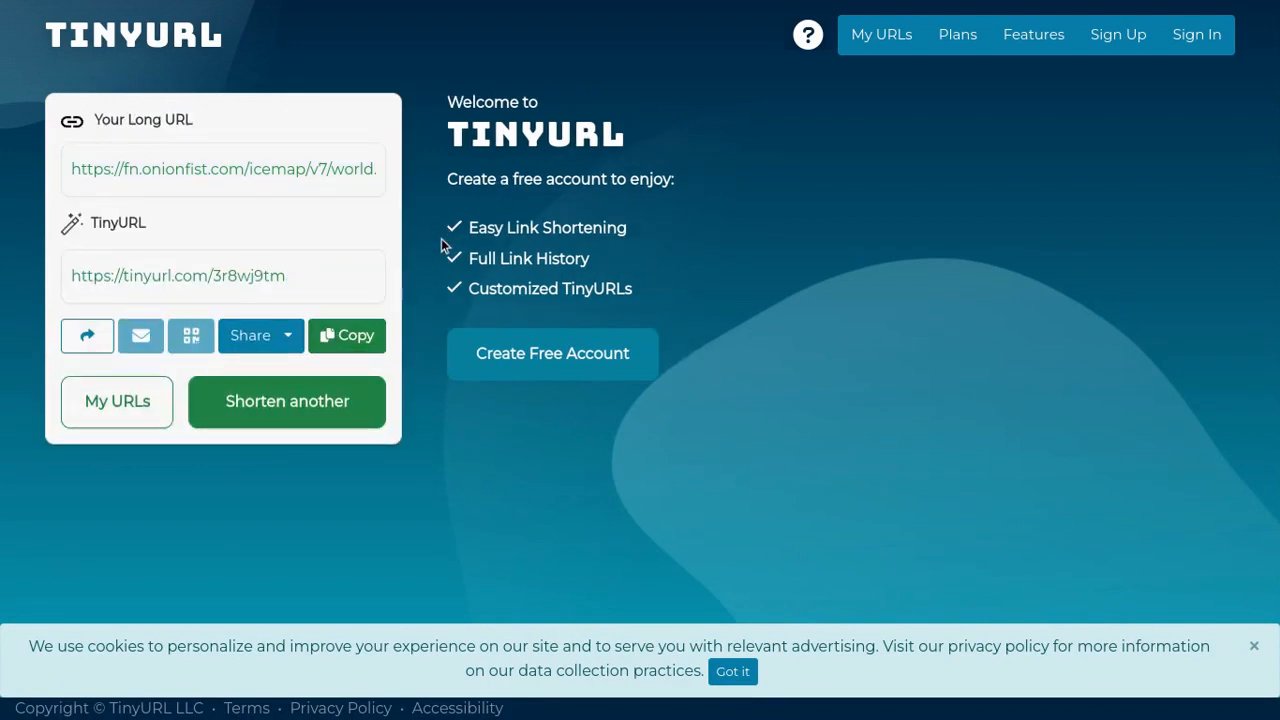
pyautogui.click(880, 34)
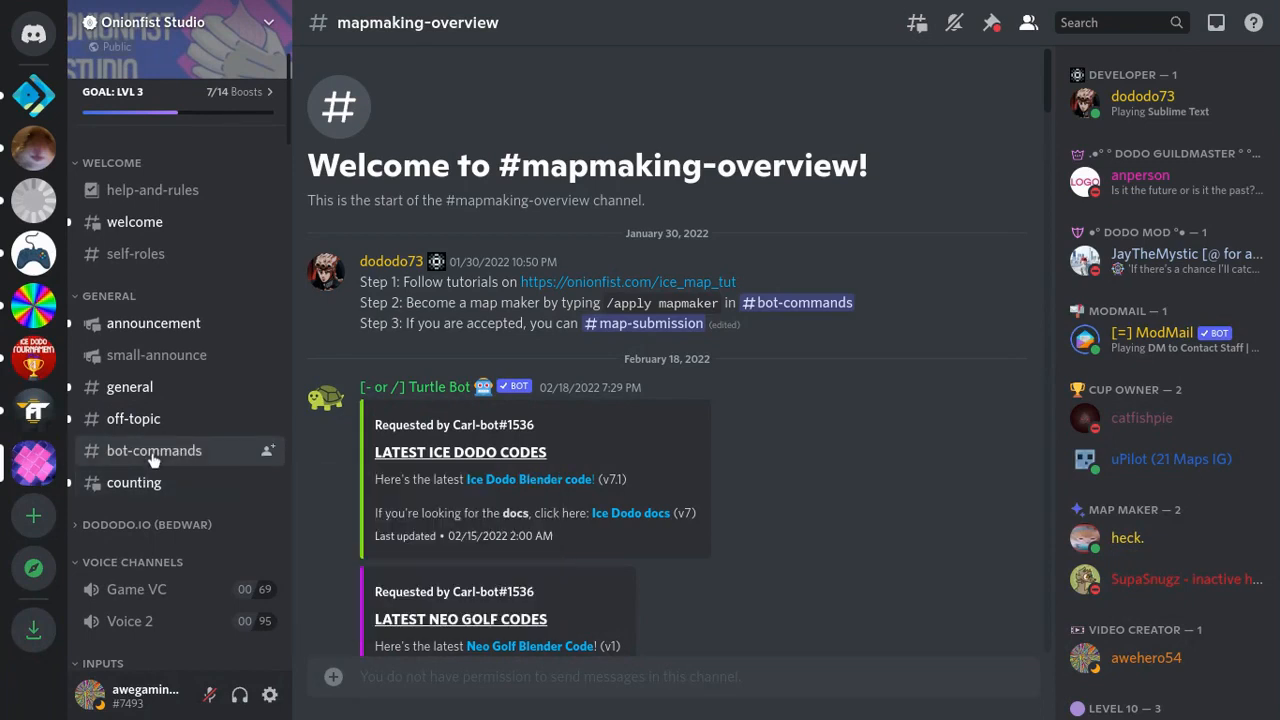
pyautogui.moveTo(578, 565)
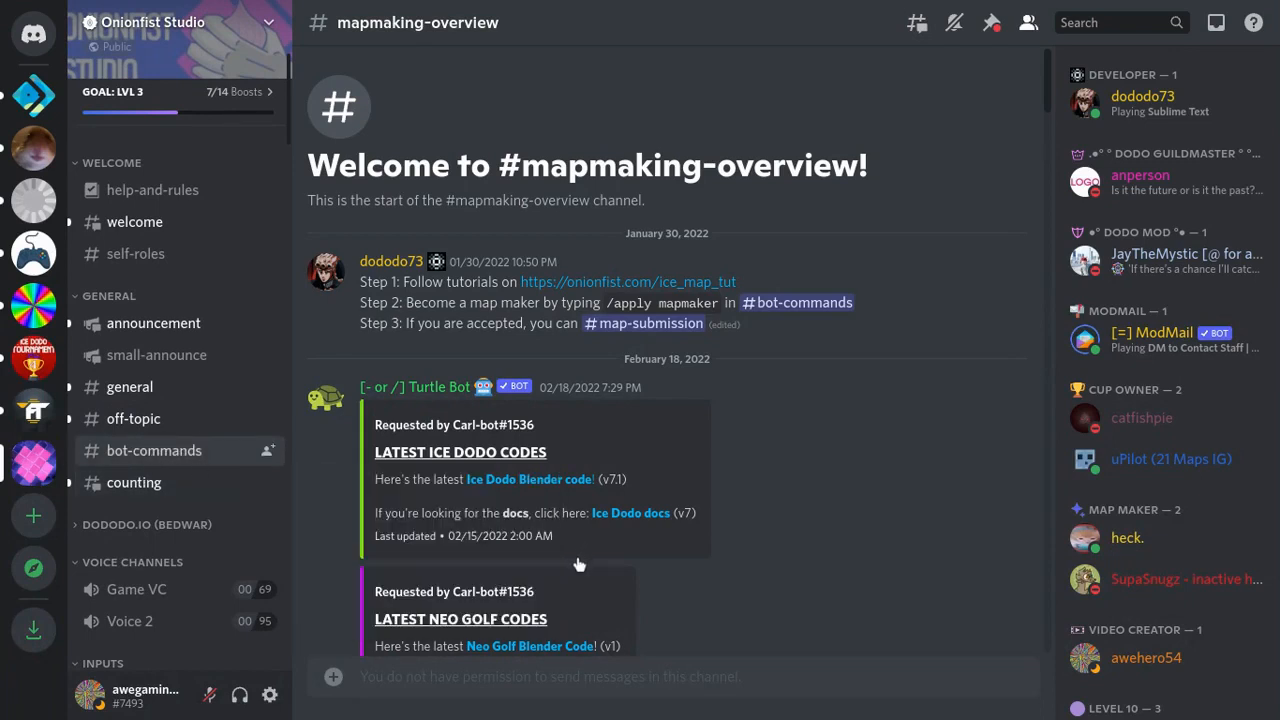
# Step: Run /apply mapmaker in #bot-commands with the short link
pyautogui.click(154, 450)
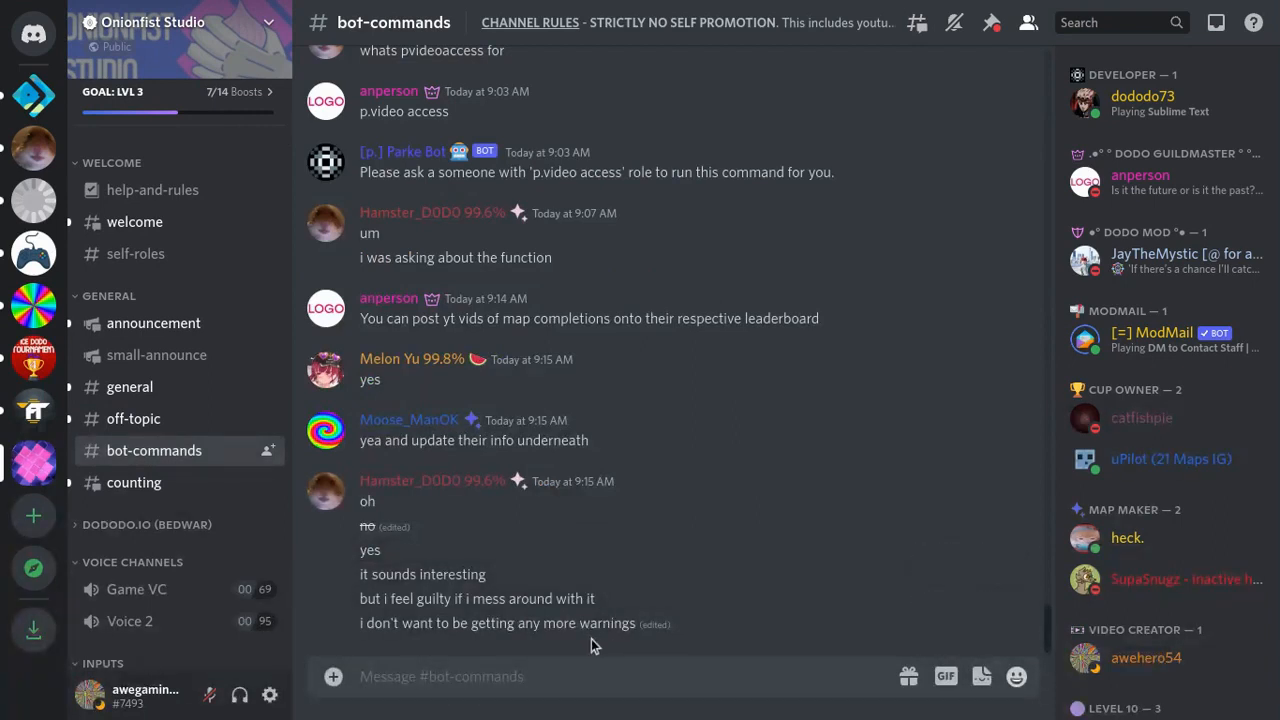
pyautogui.write('/apply app mapmak')
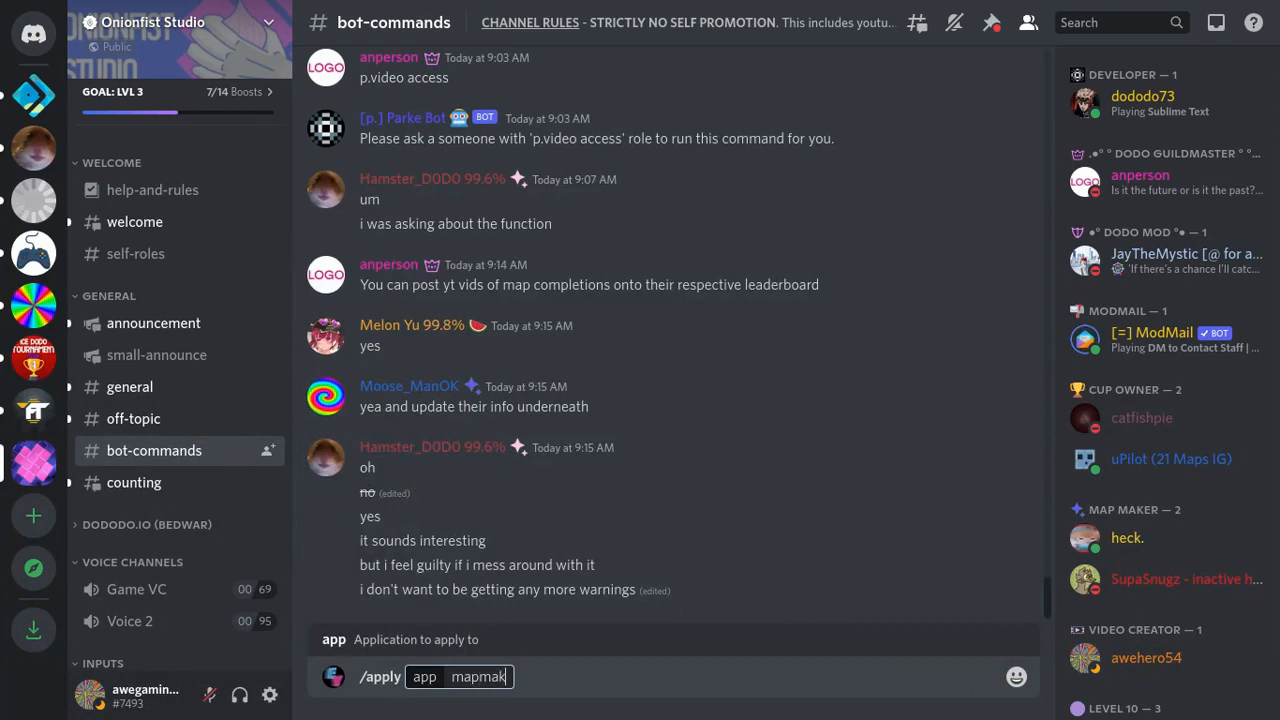
pyautogui.press('enter')
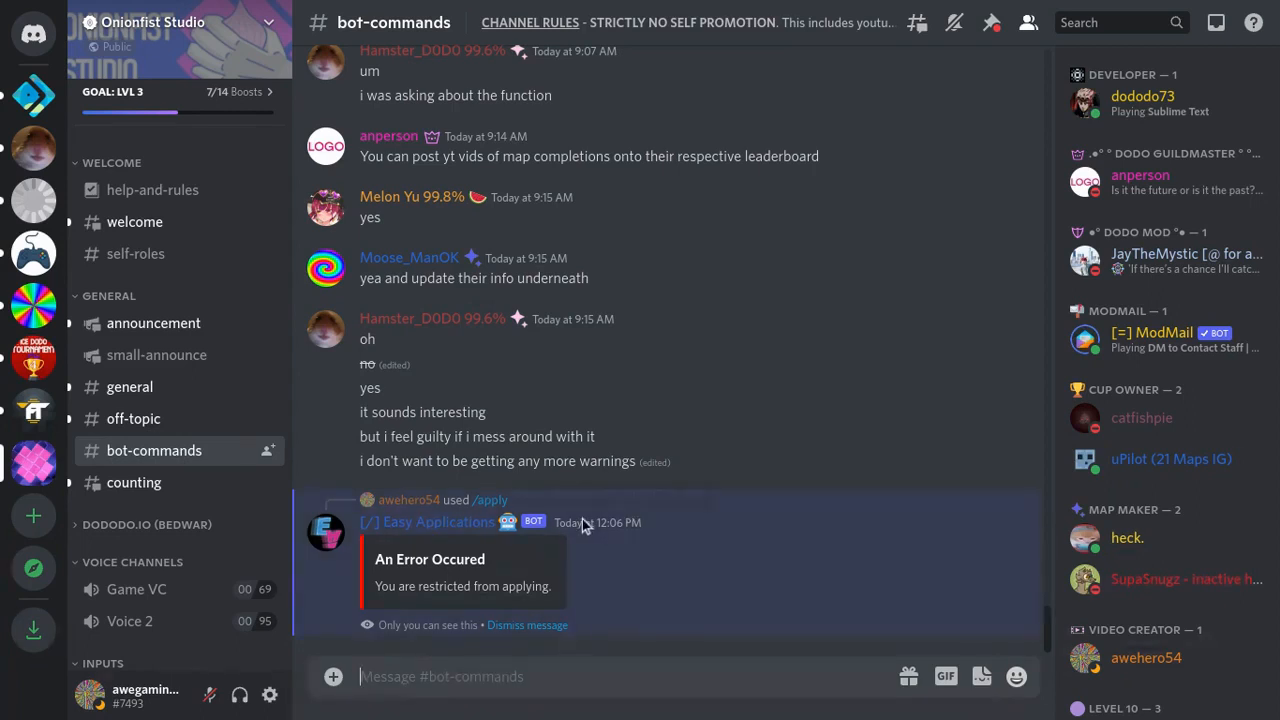
pyautogui.moveTo(548, 620)
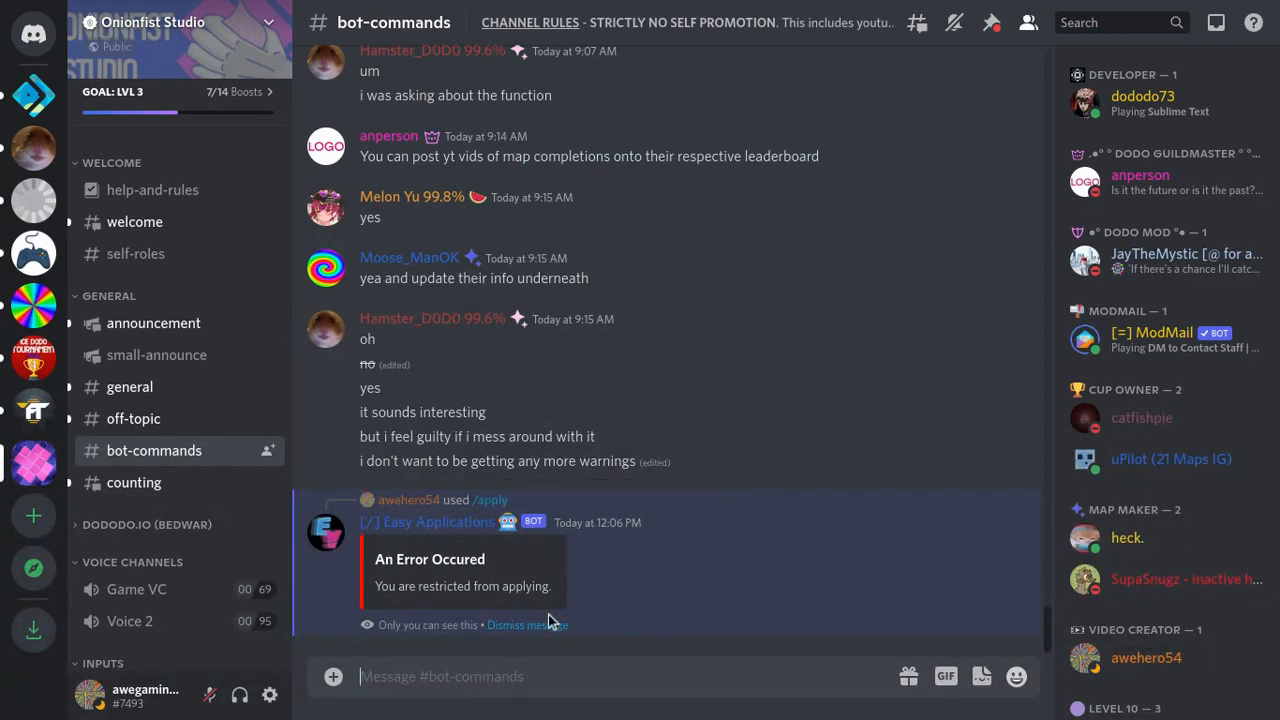